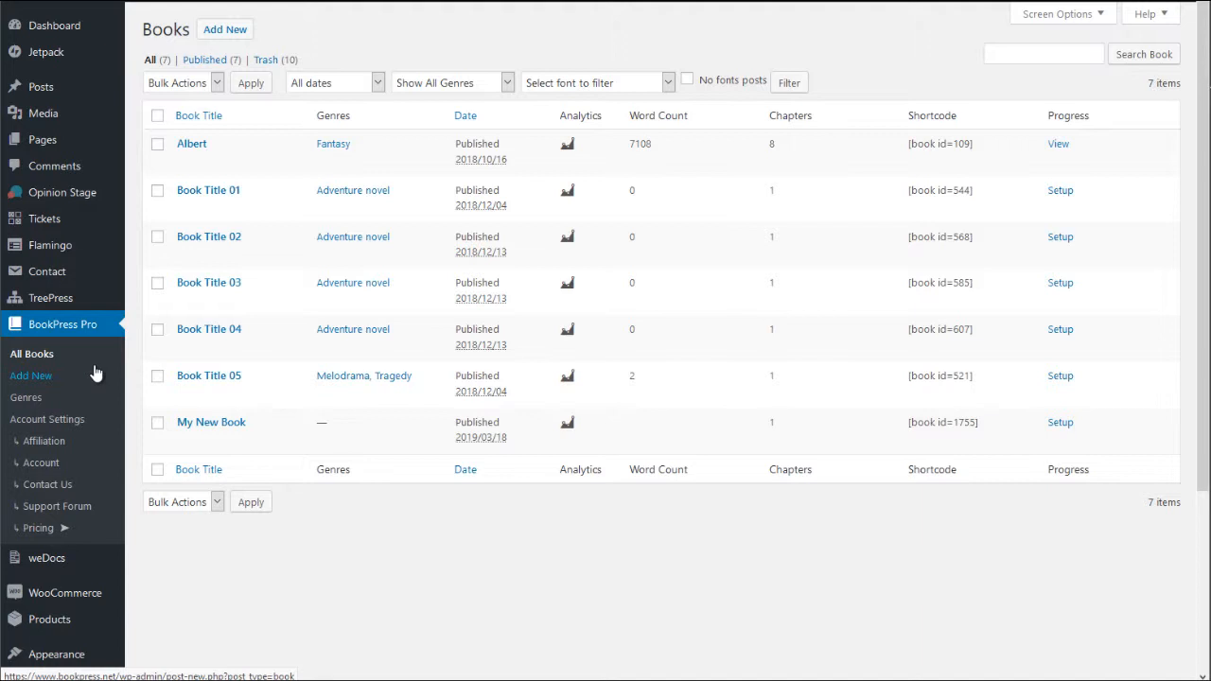
mouse_move(81, 377)
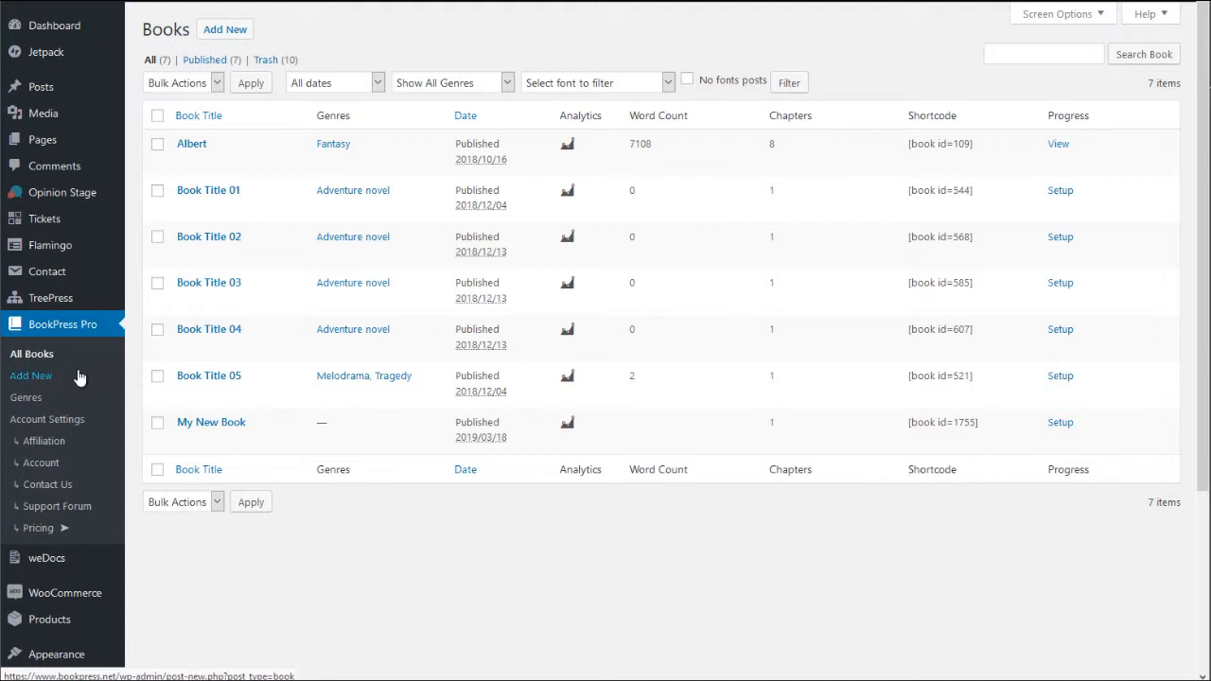
mouse_move(145, 168)
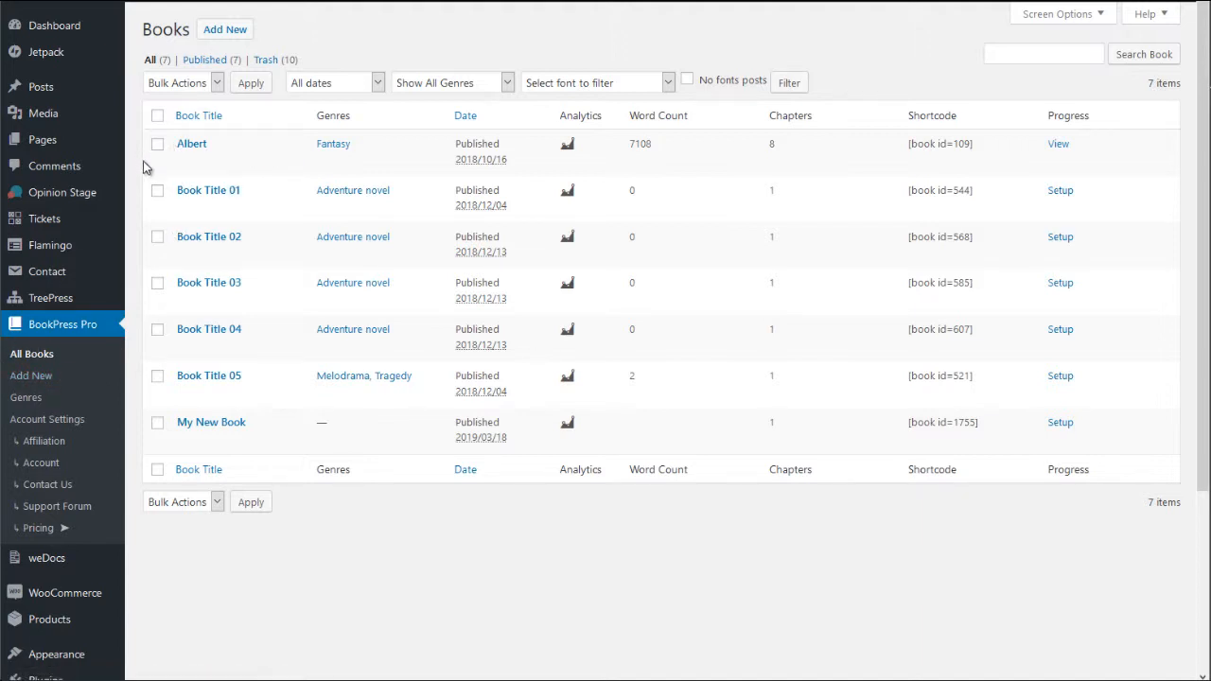
mouse_move(211, 422)
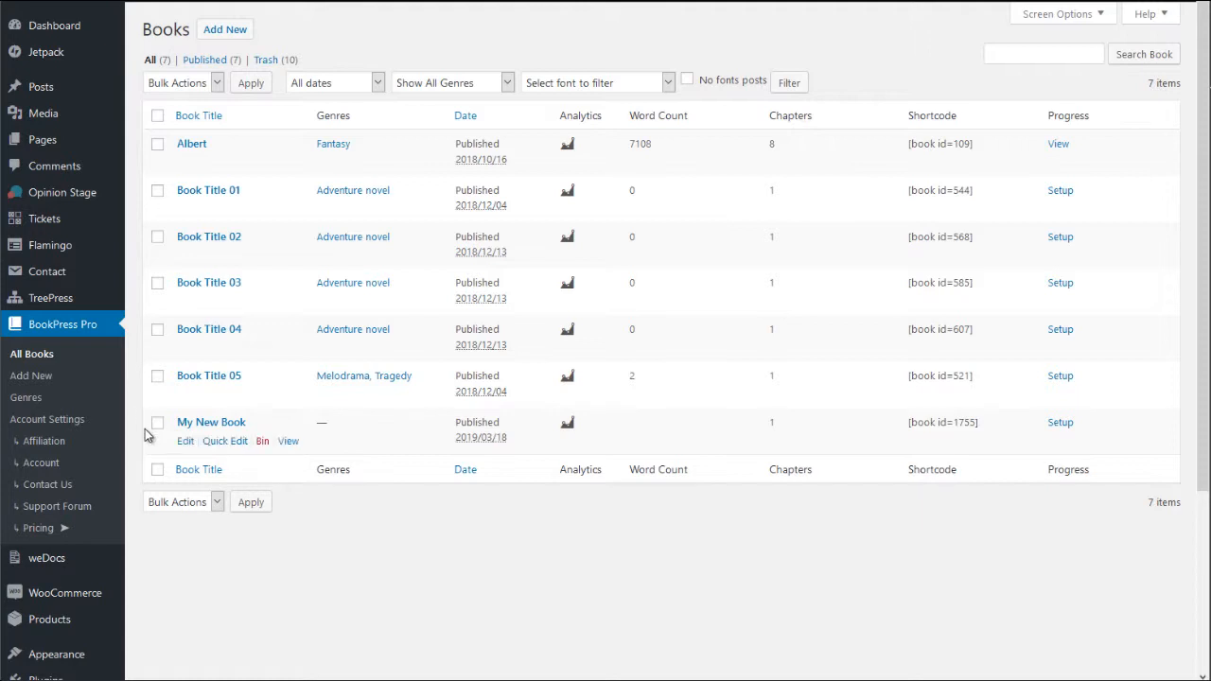
mouse_move(350, 154)
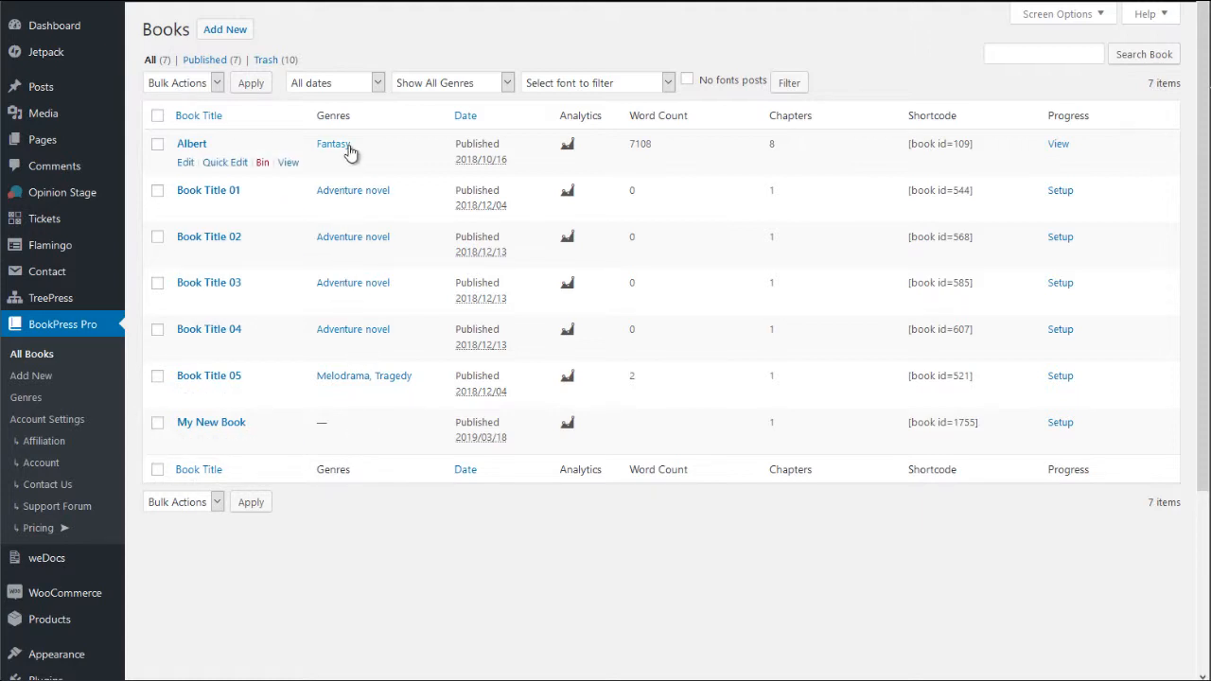
mouse_move(381, 172)
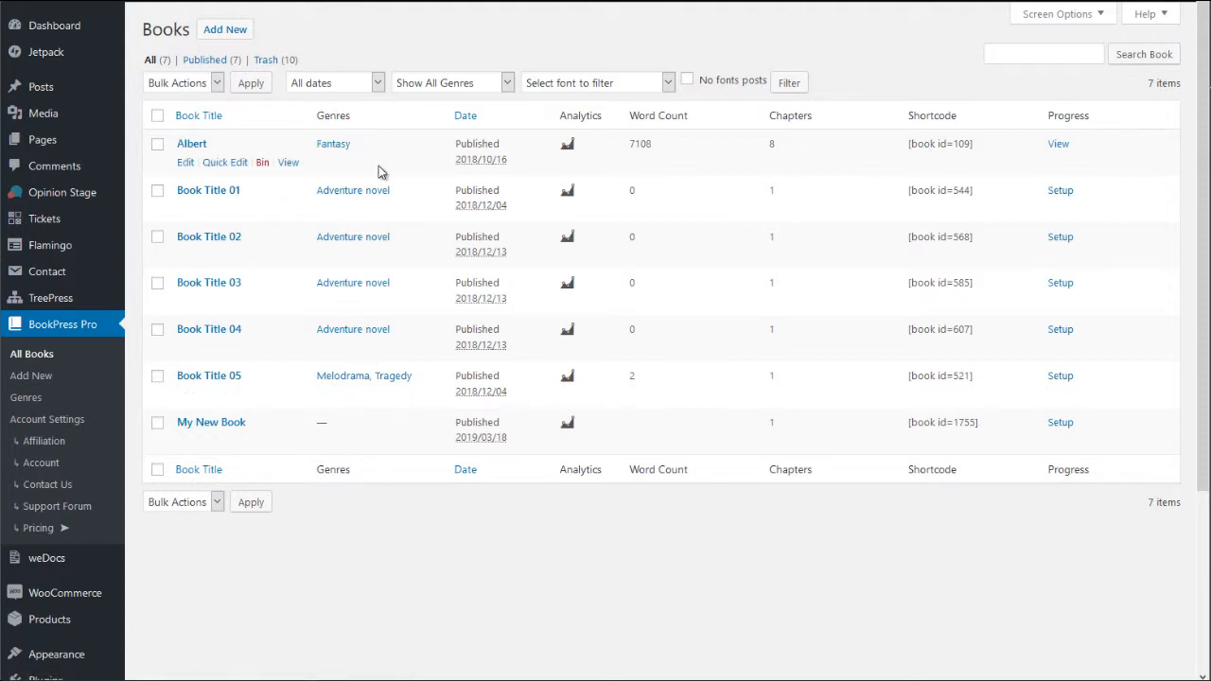
mouse_move(360, 432)
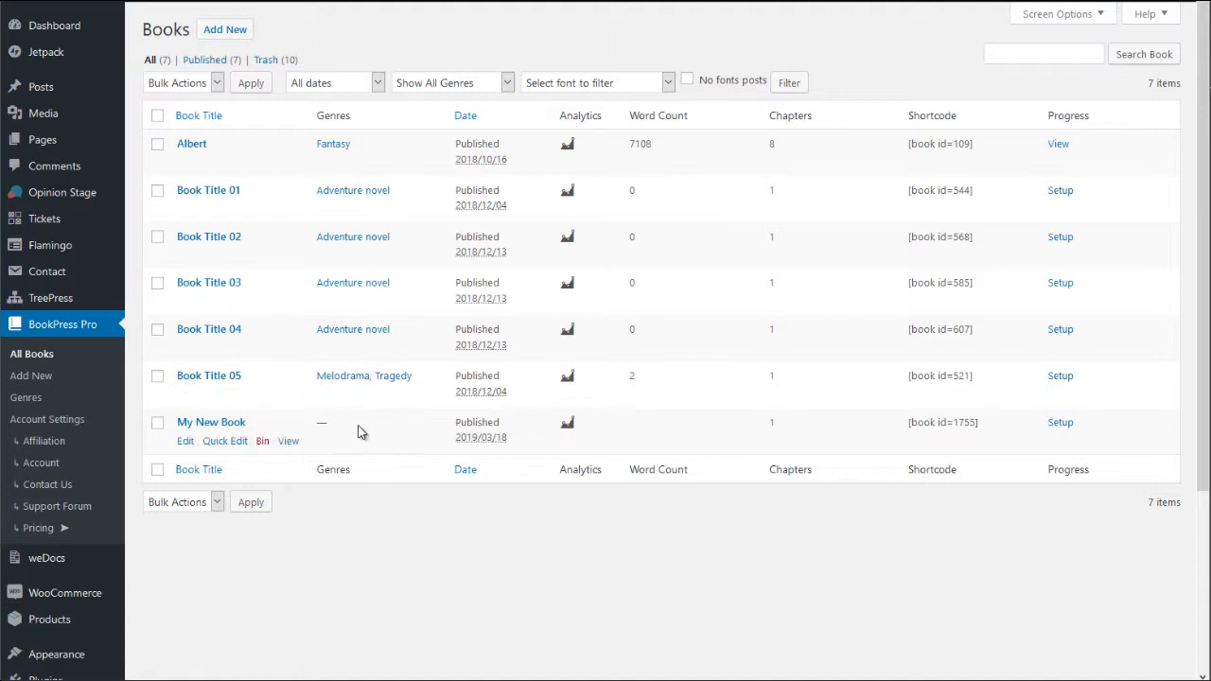
mouse_move(368, 428)
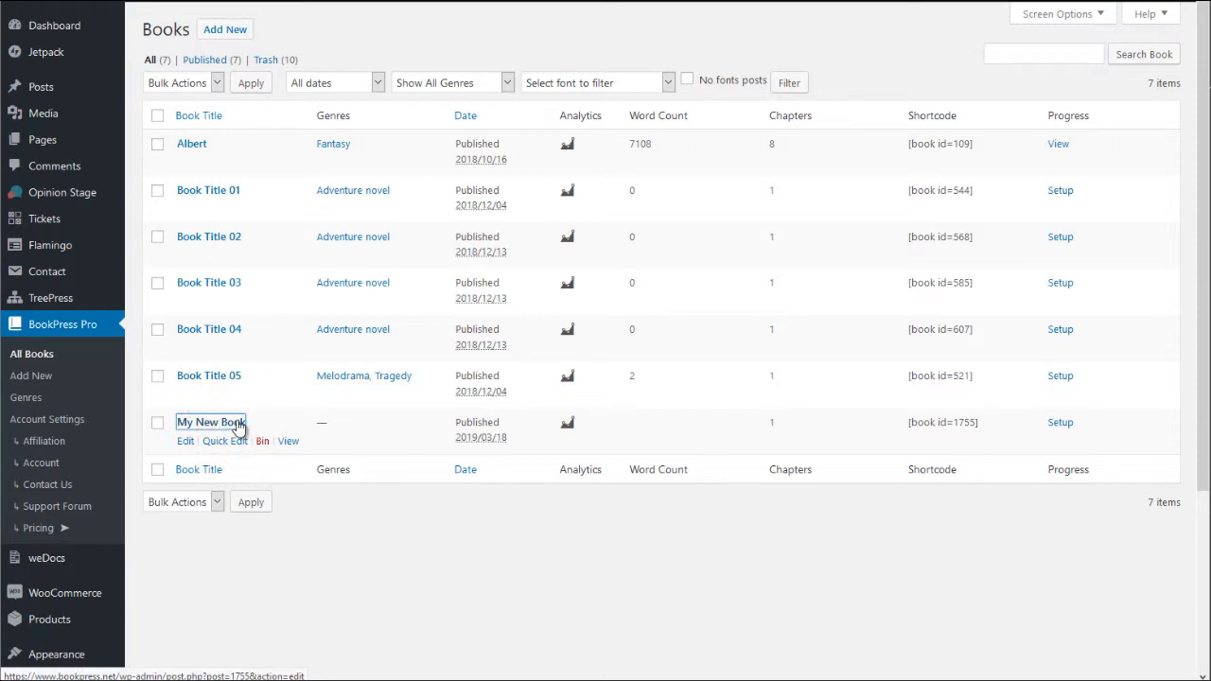
Open 'My New Book' in Edit Book and scroll through the unchecked Genres checklist
left_click(186, 441)
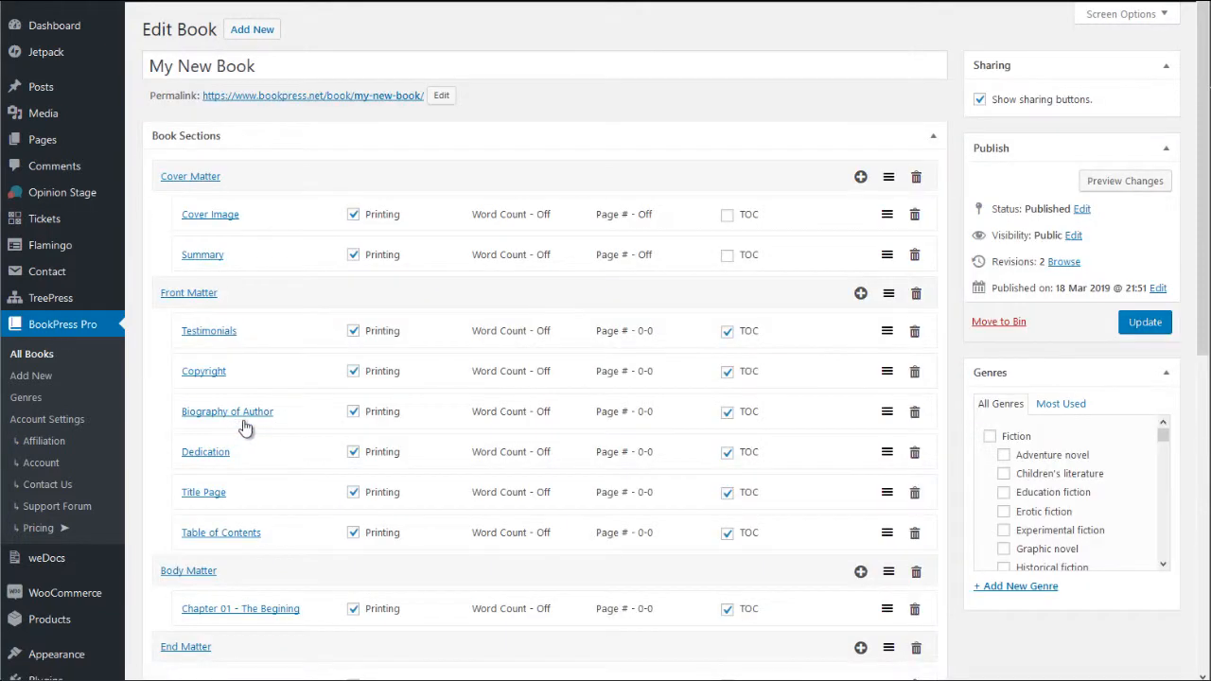
mouse_move(960, 383)
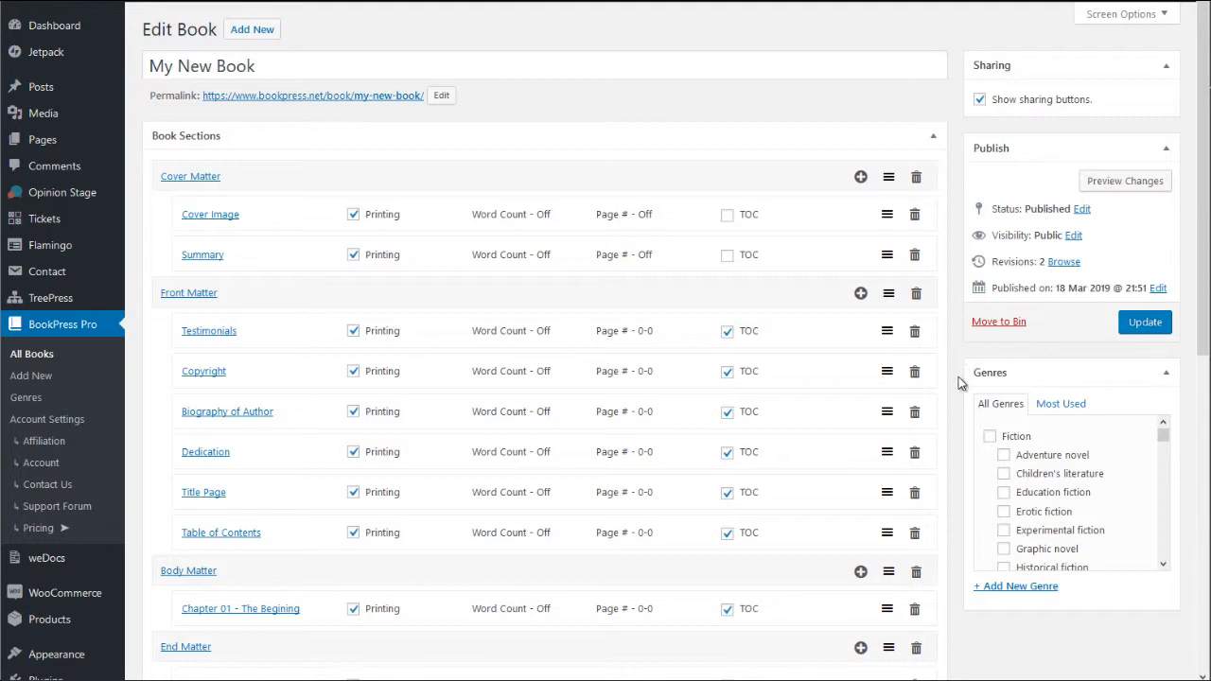
scroll("down", 3)
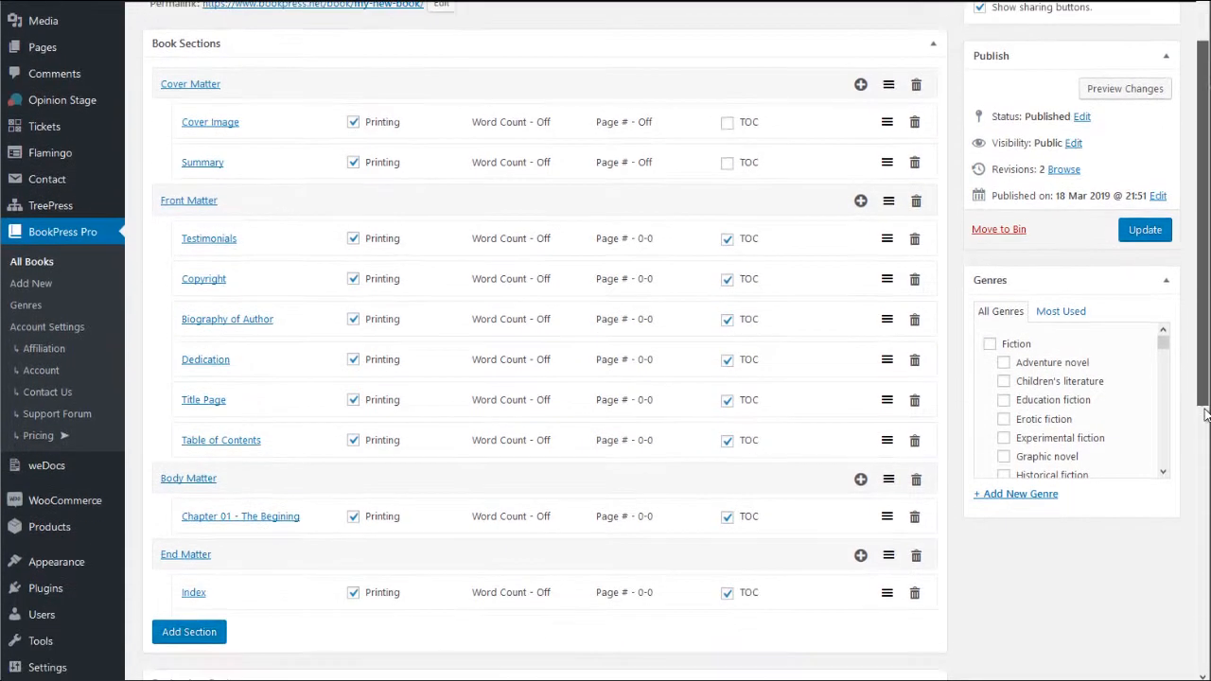
scroll("down", 3)
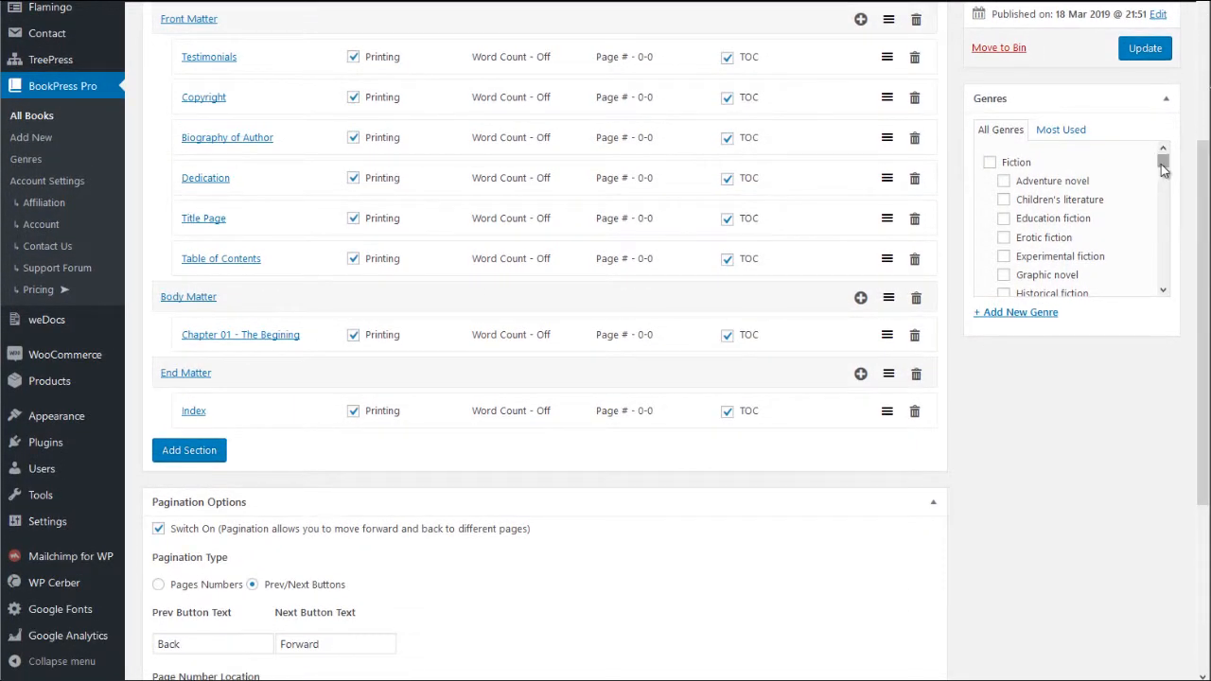
scroll("down", 3)
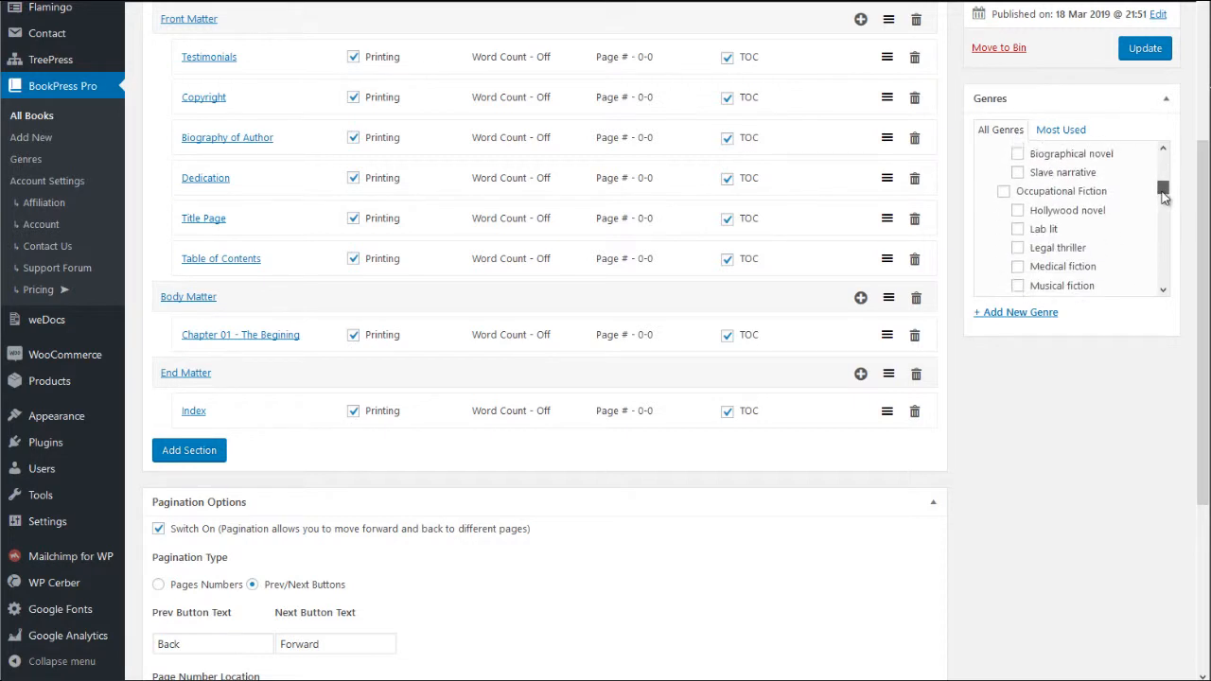
scroll("down", 3)
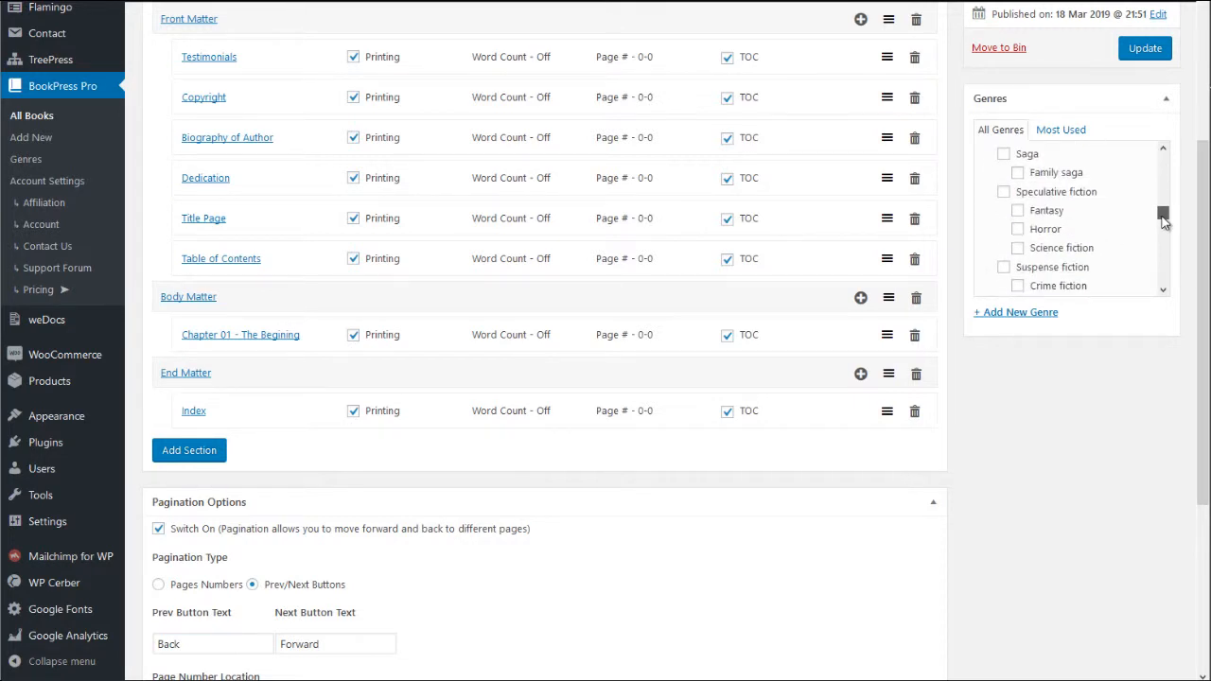
scroll("down", 3)
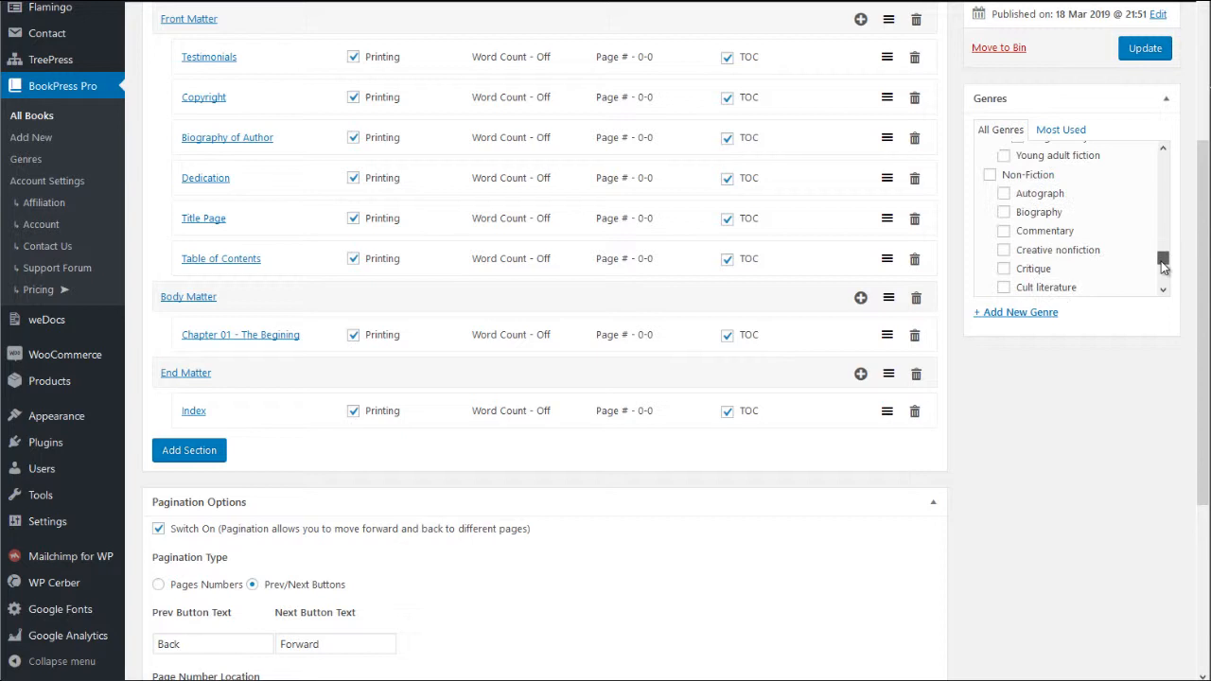
scroll("down", 3)
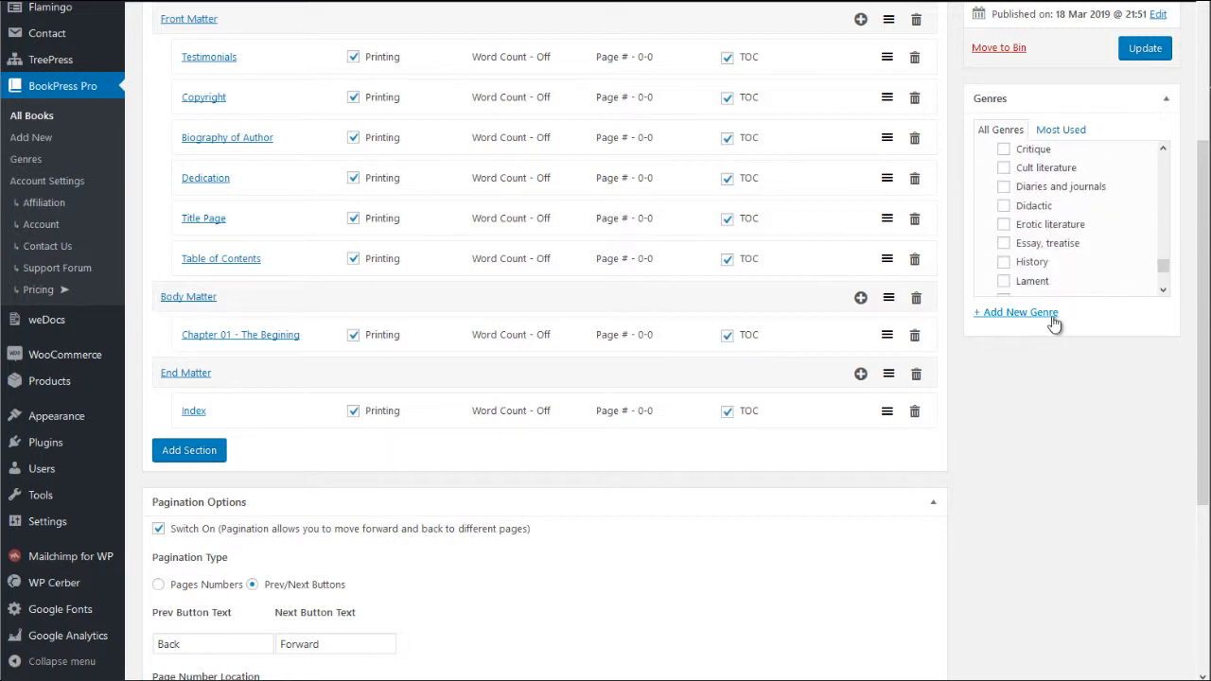
Start a new genre from the Genres box and name it 'New Genre Type'
left_click(1015, 311)
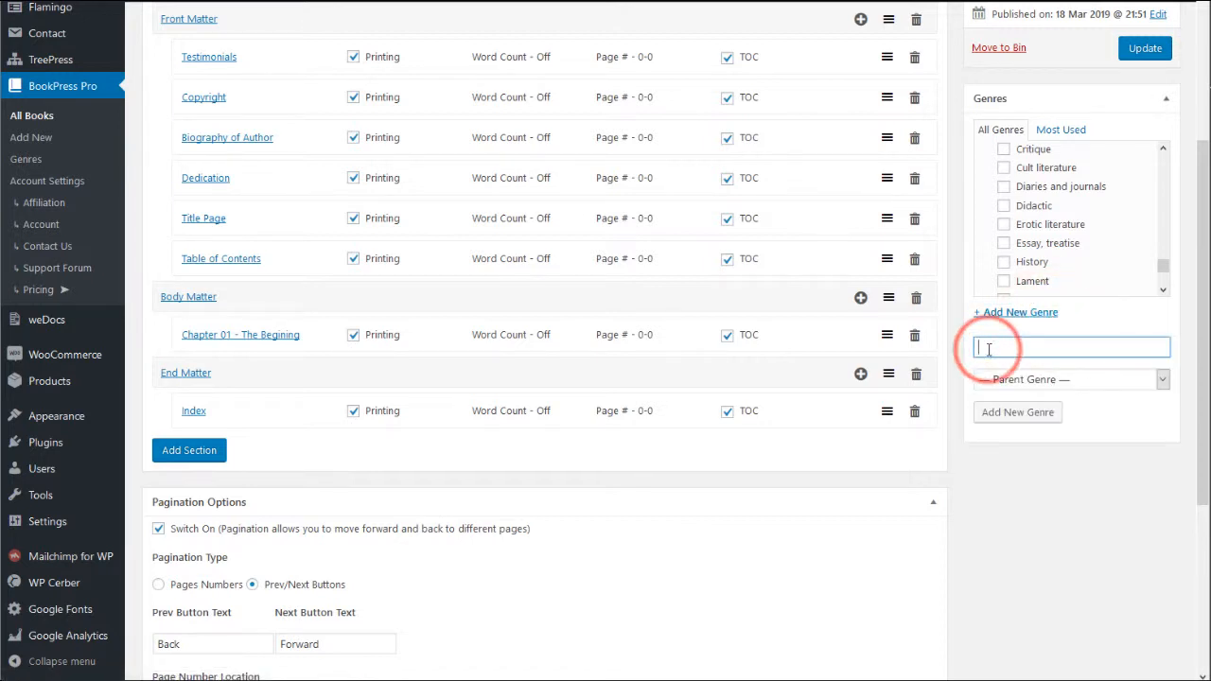
type("New")
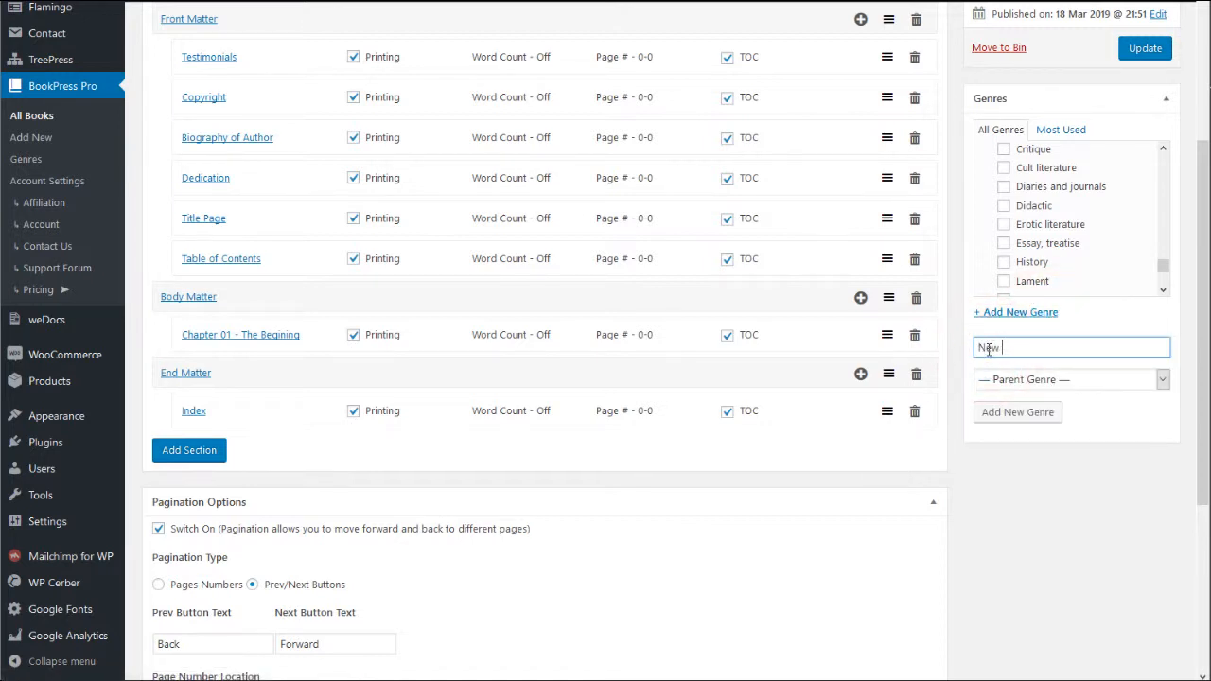
type("Genre")
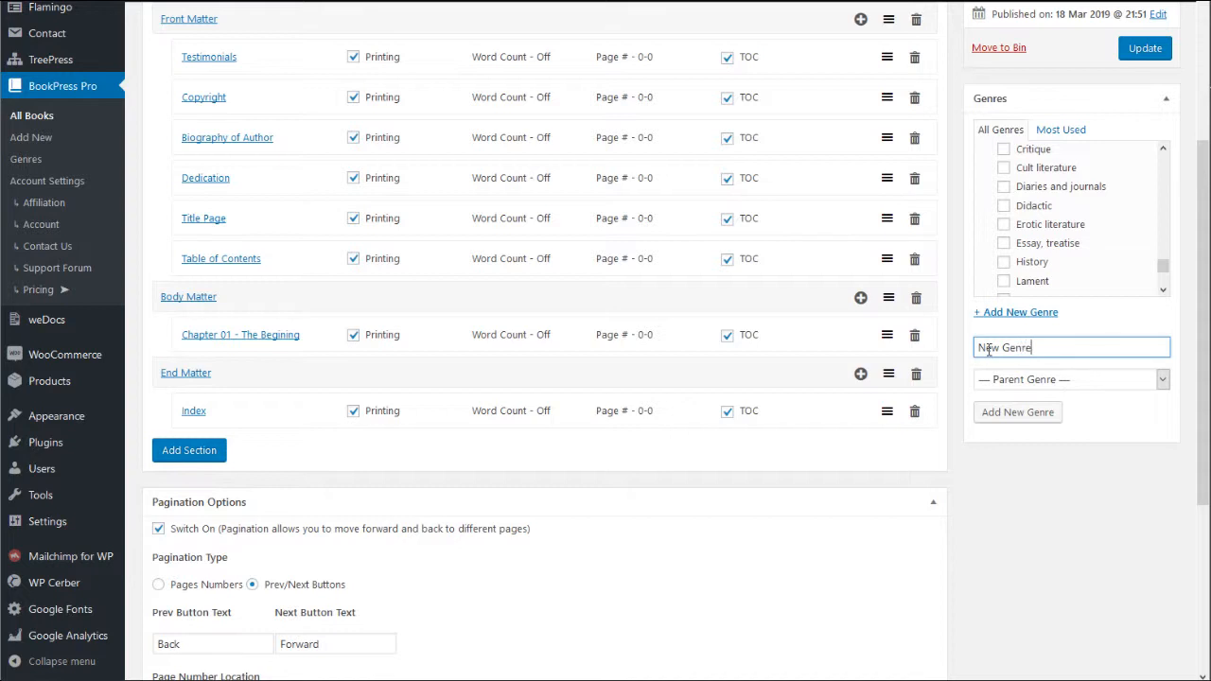
type("Ty")
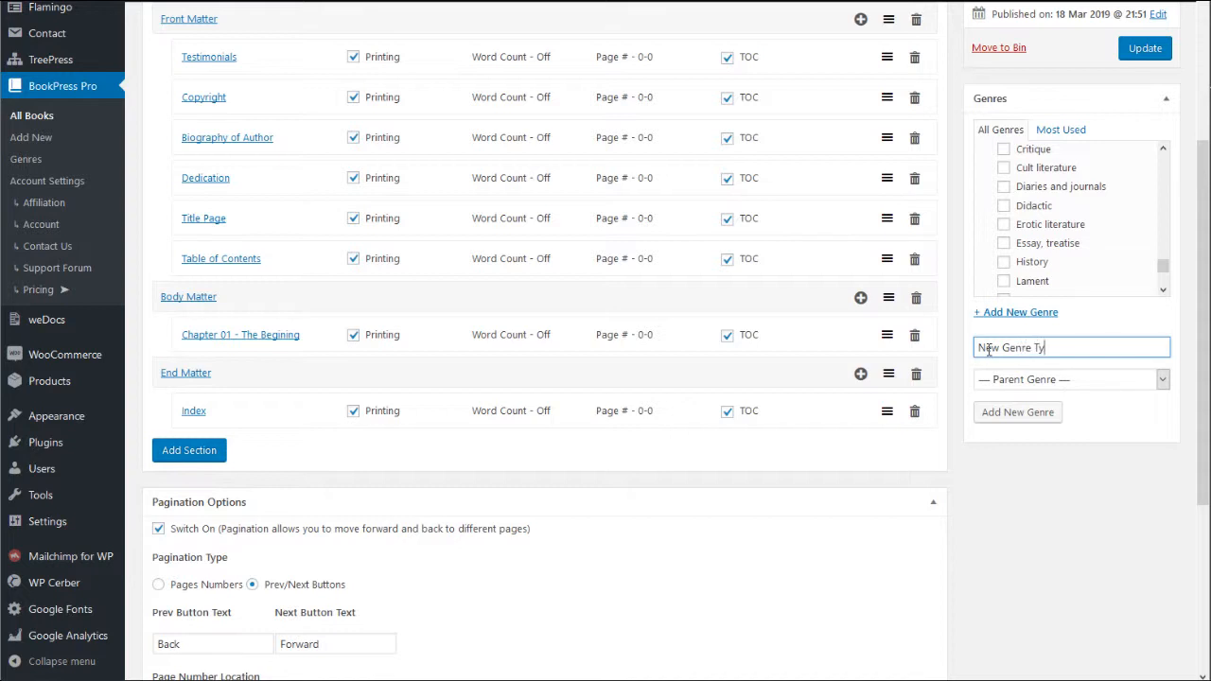
type("pe")
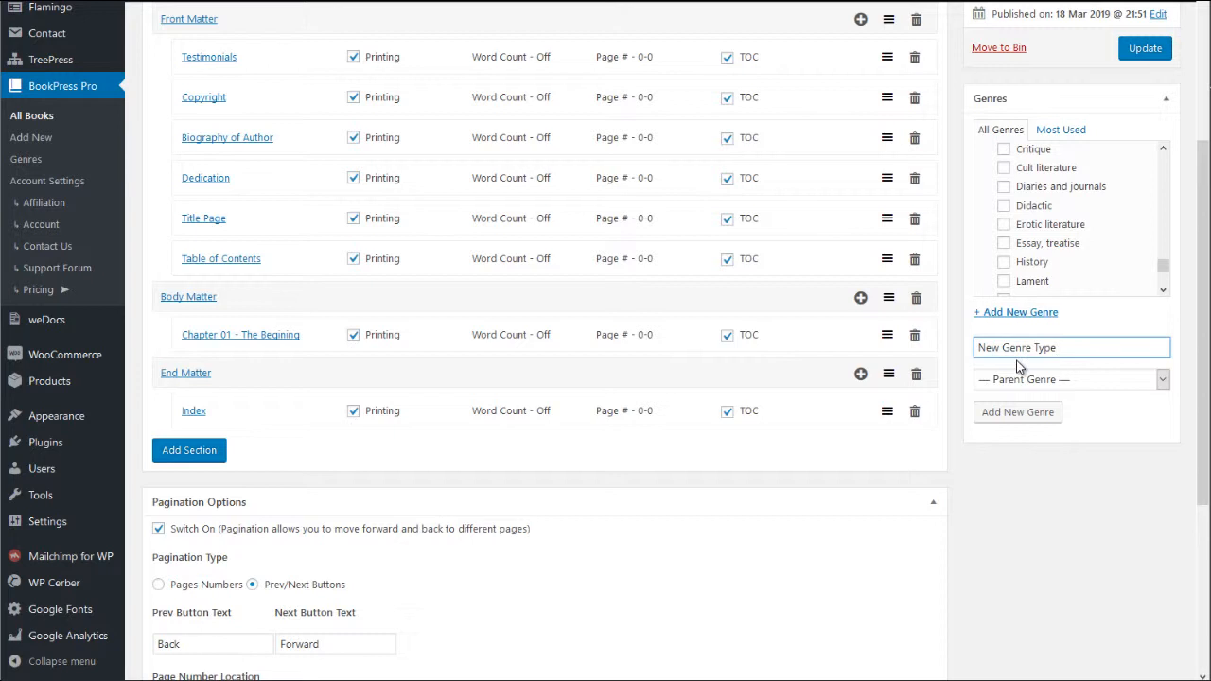
Set Fiction as the parent genre and add the genre to the list
left_click(1162, 379)
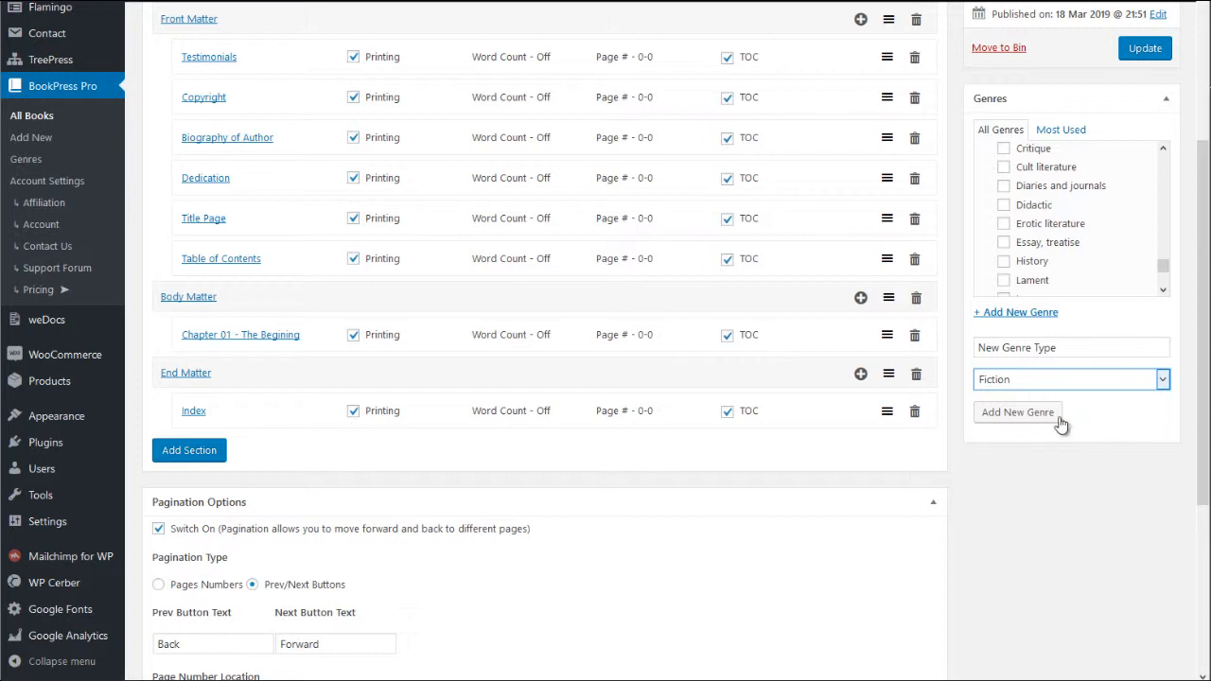
left_click(1071, 347)
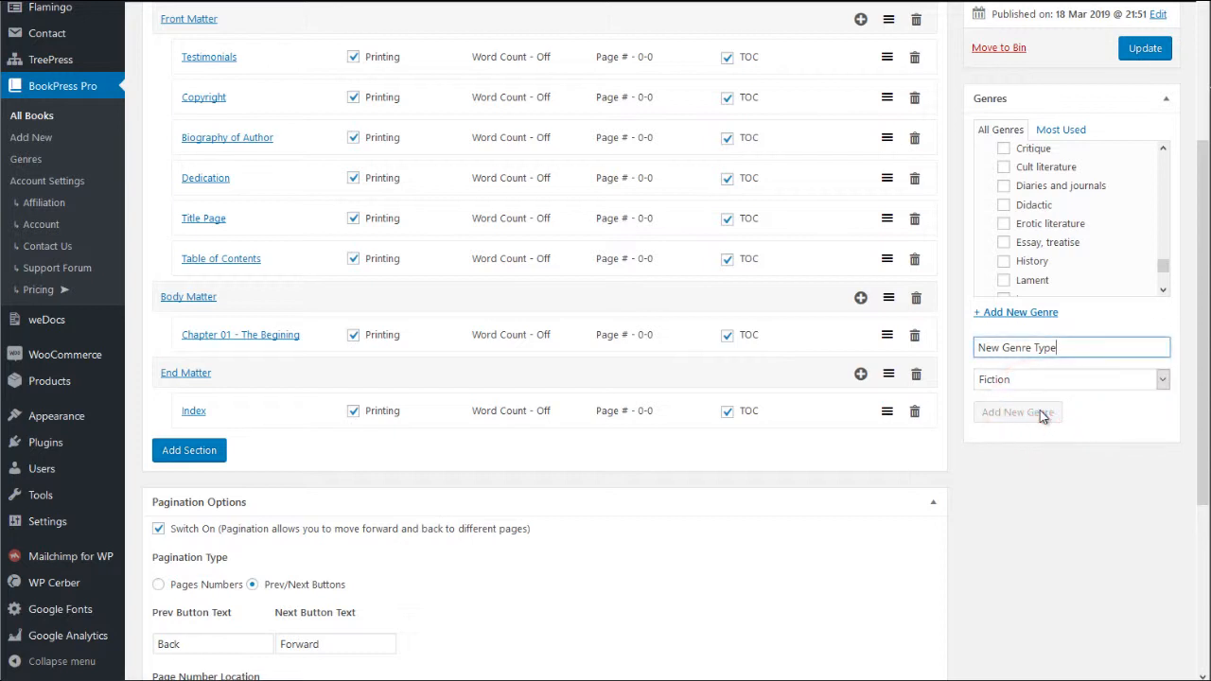
left_click(1017, 411)
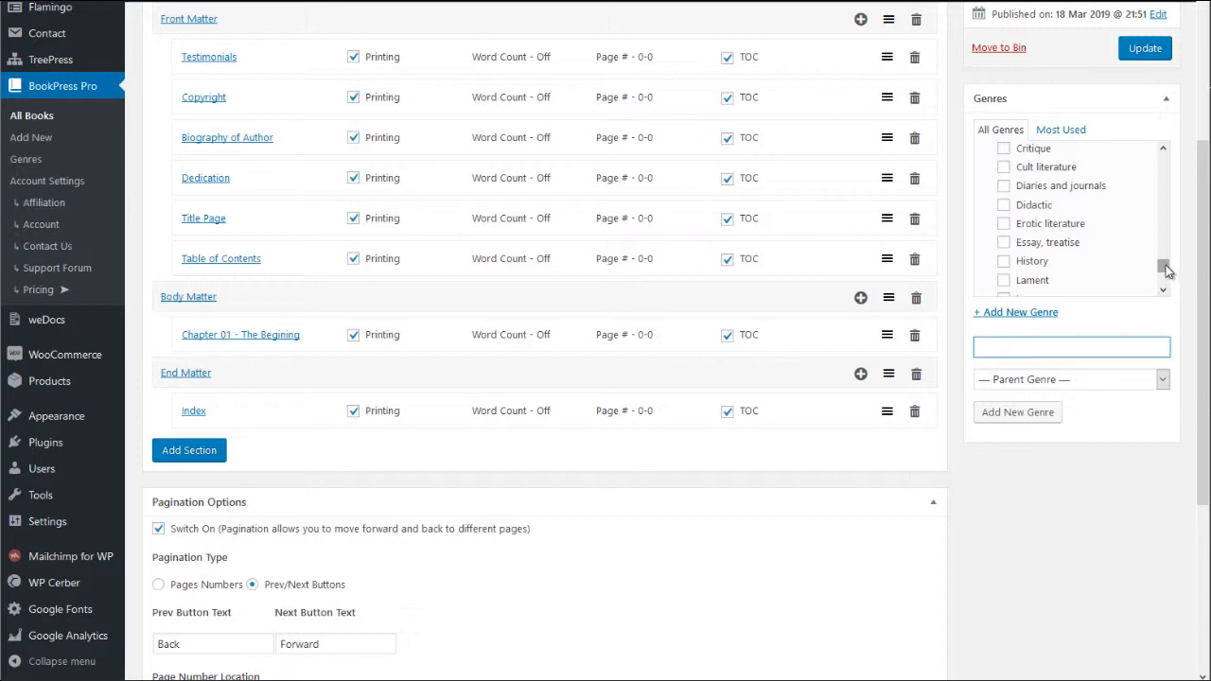
scroll("down", 3)
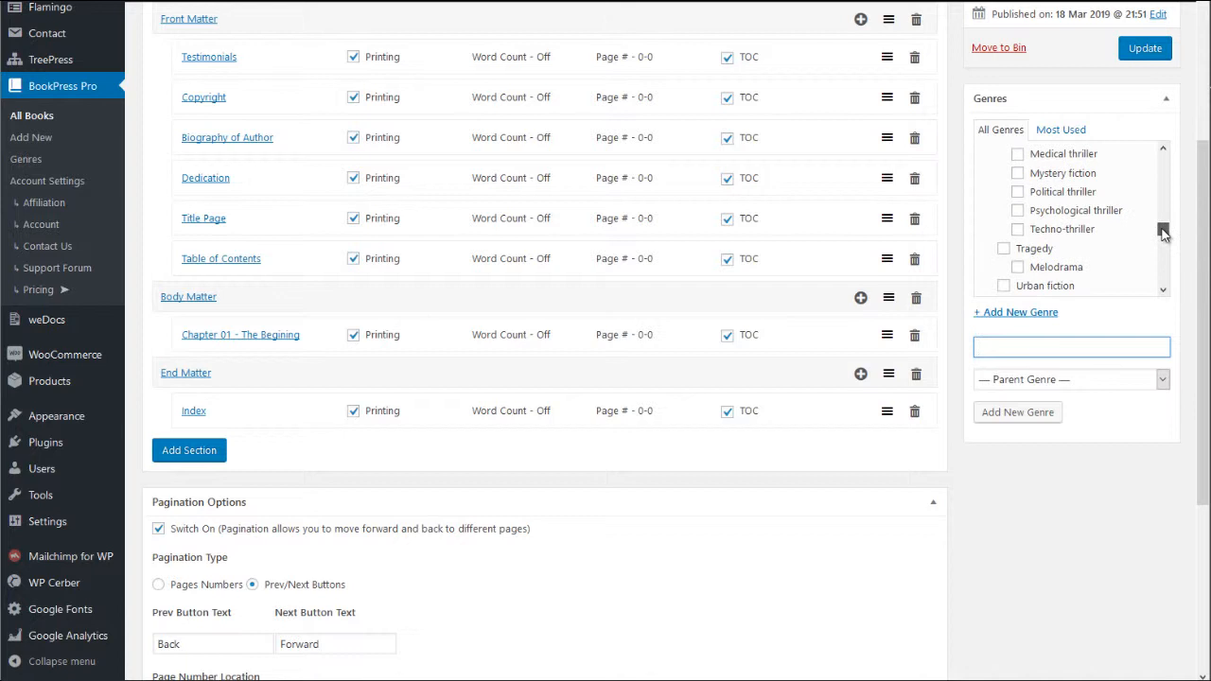
scroll("up", 3)
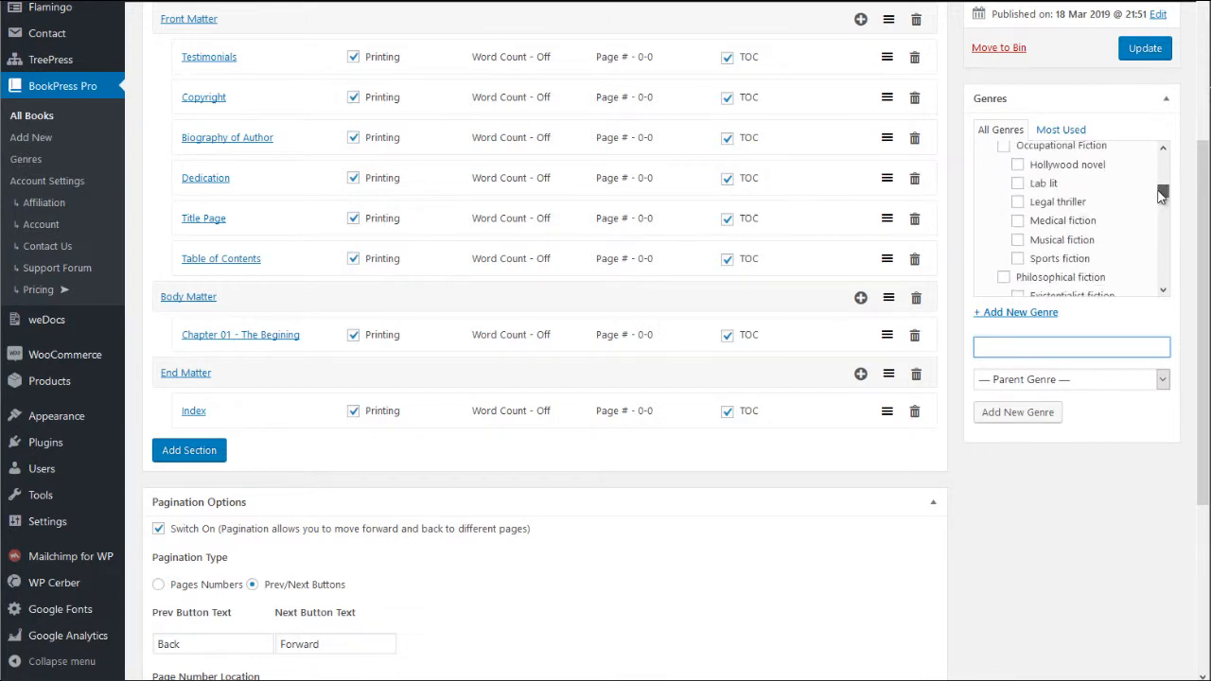
scroll("up", 3)
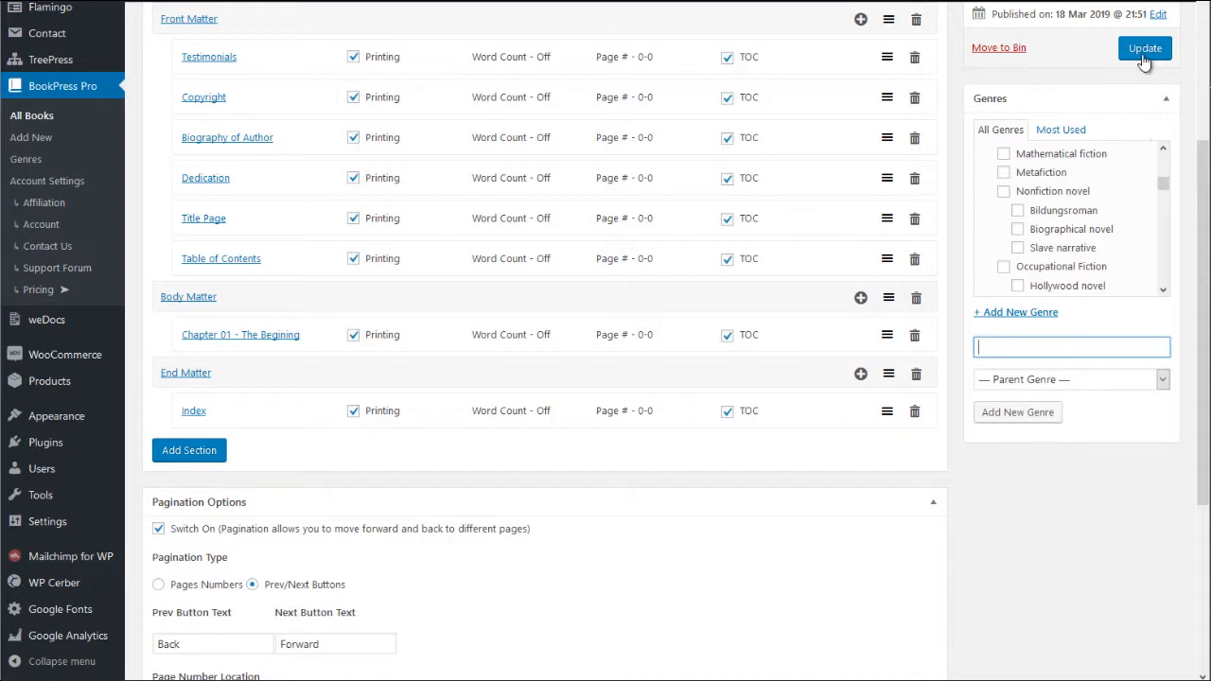
Update My New Book, saving it with New Genre Type checked
left_click(1145, 49)
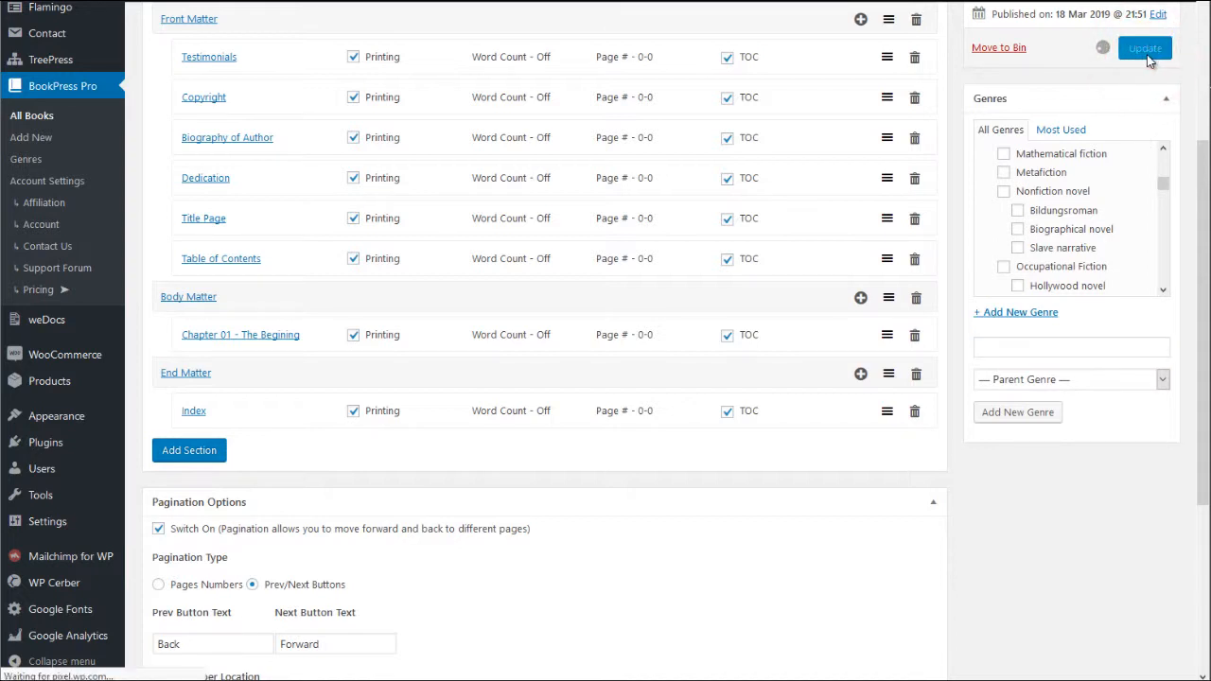
left_click(1144, 47)
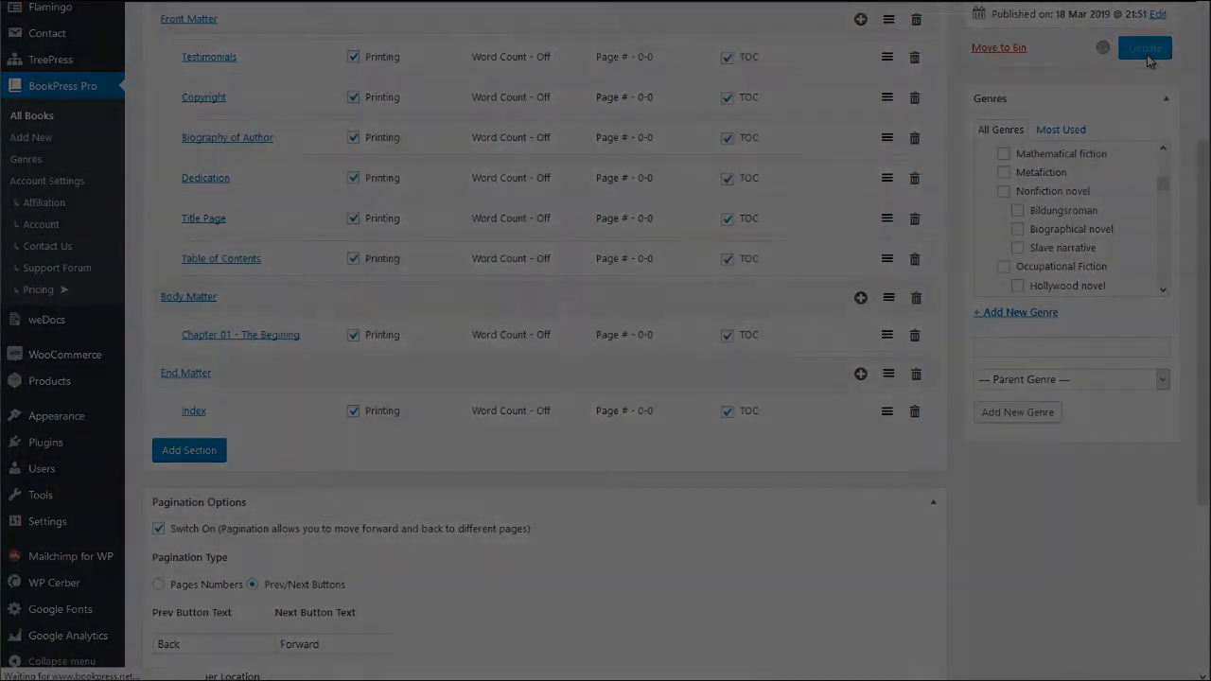
left_click(1144, 48)
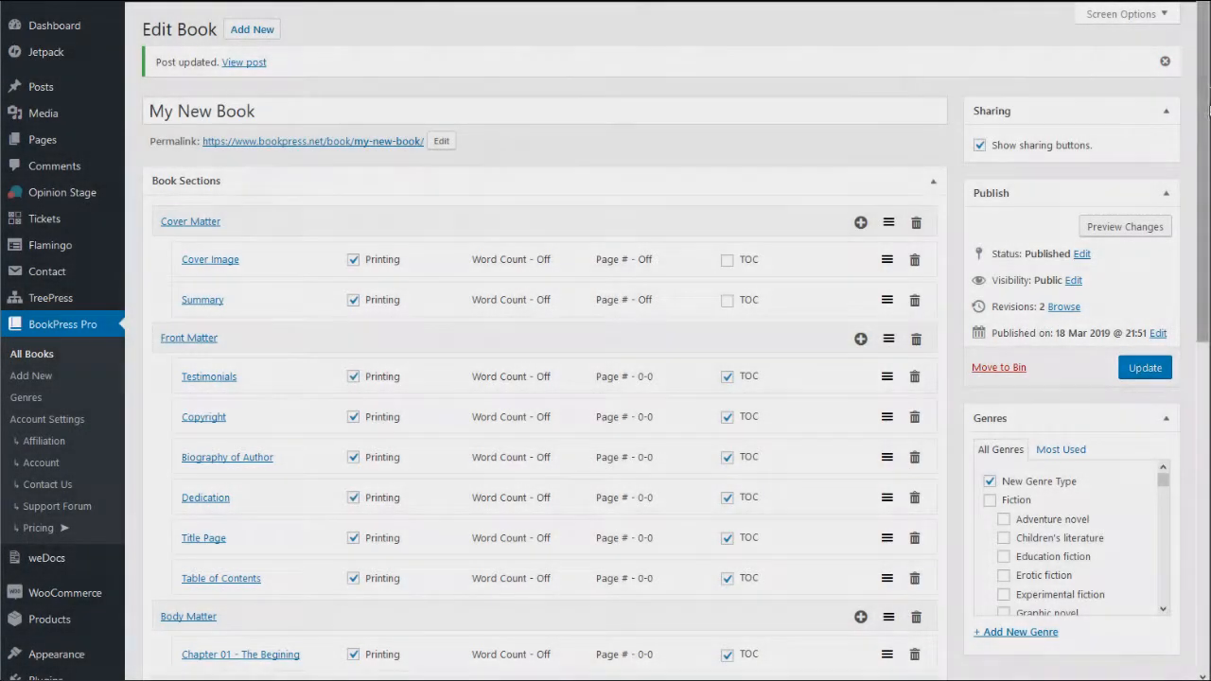
scroll("down", 3)
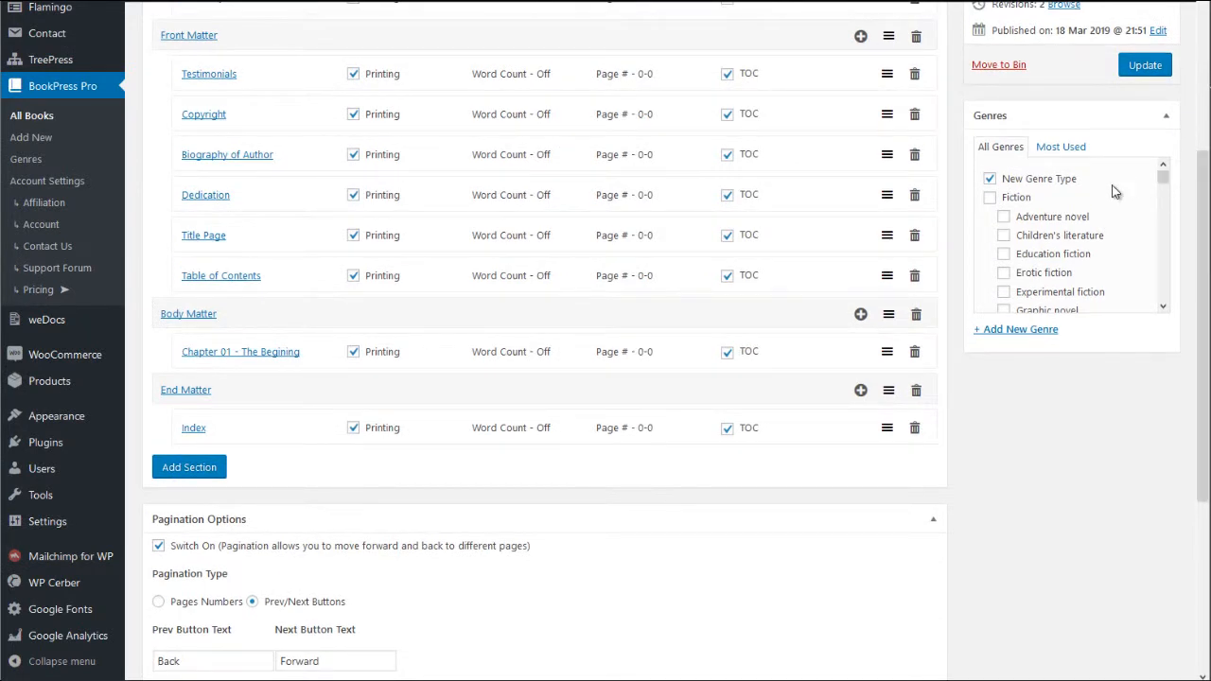
mouse_move(1091, 184)
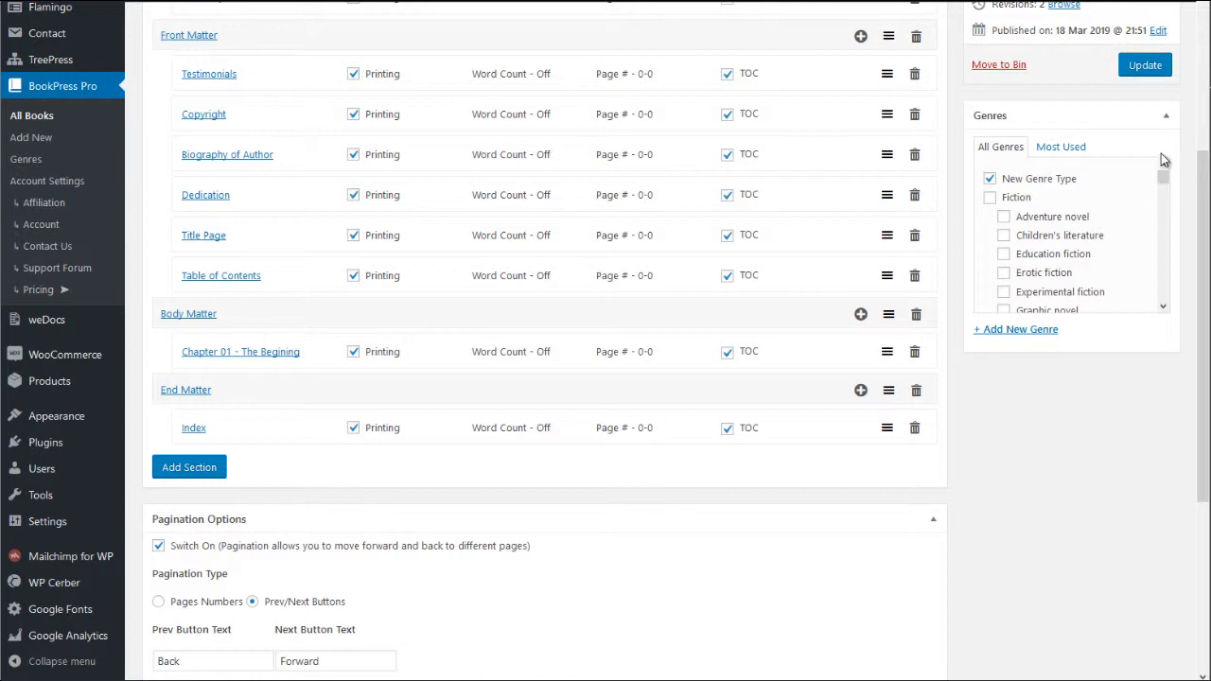
scroll("down", 3)
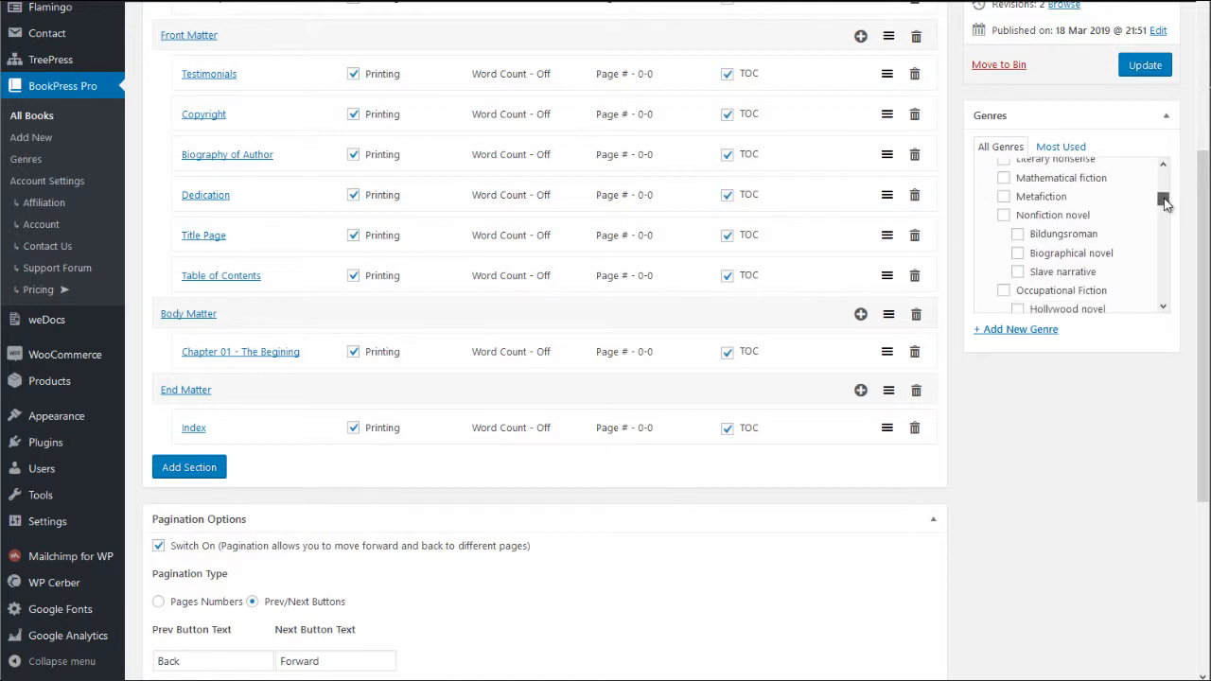
mouse_move(1139, 227)
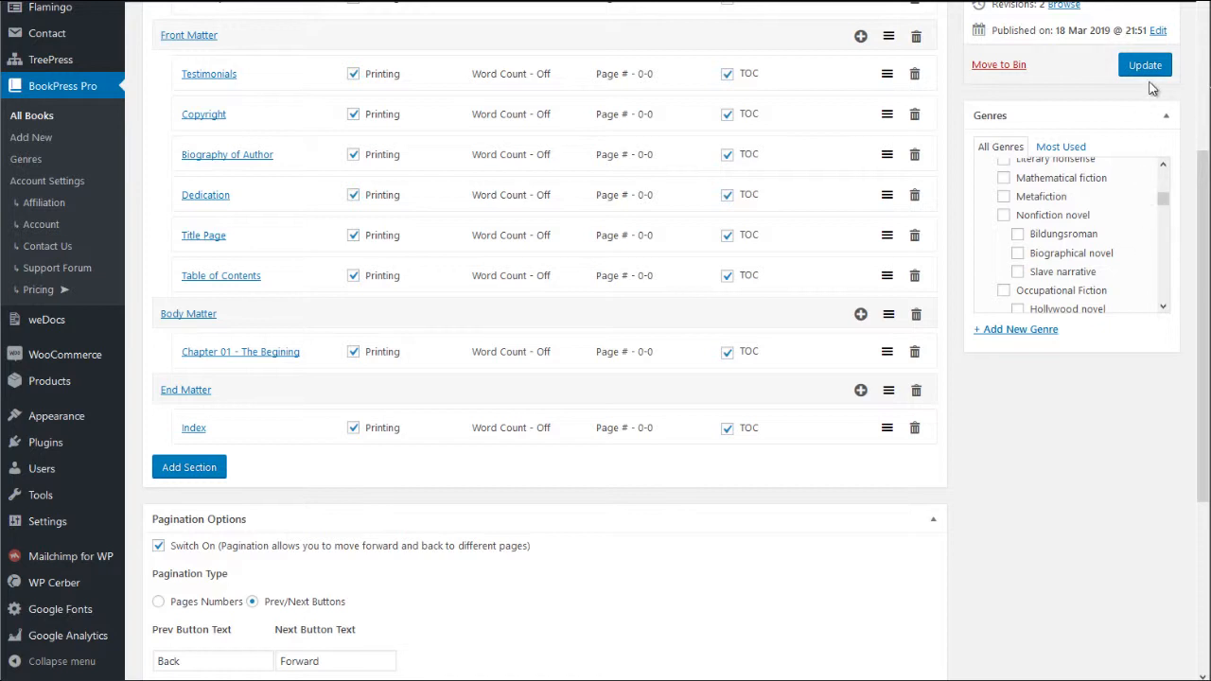
mouse_move(376, 113)
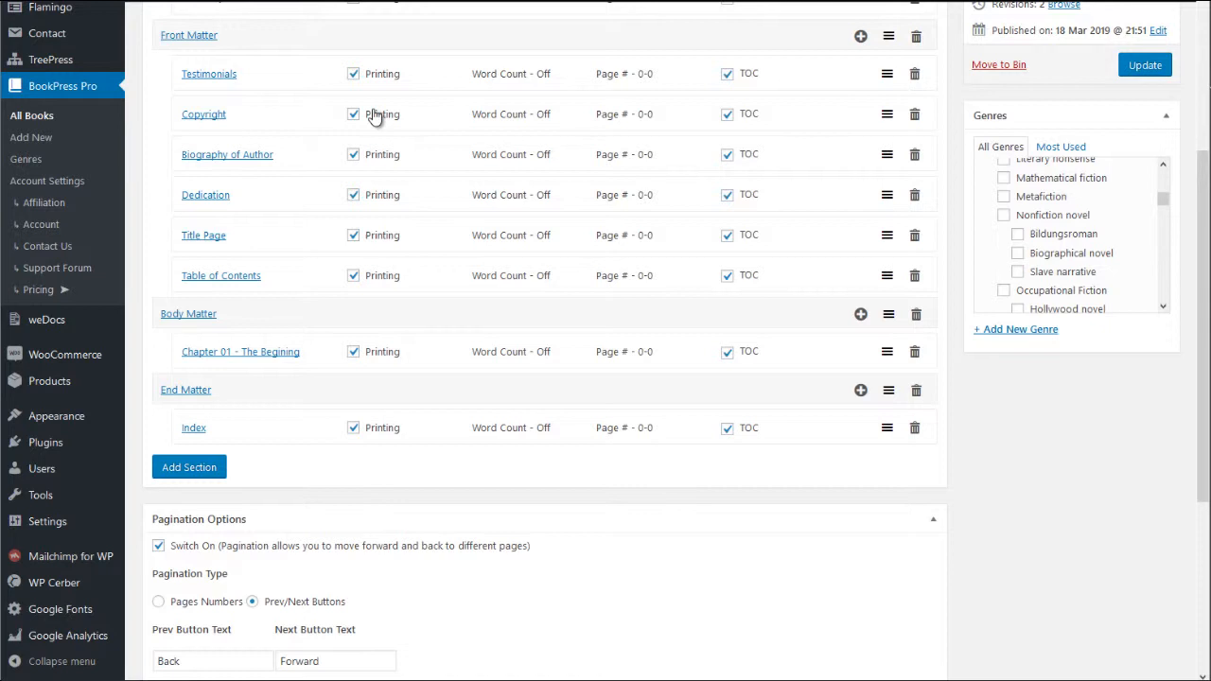
mouse_move(41, 126)
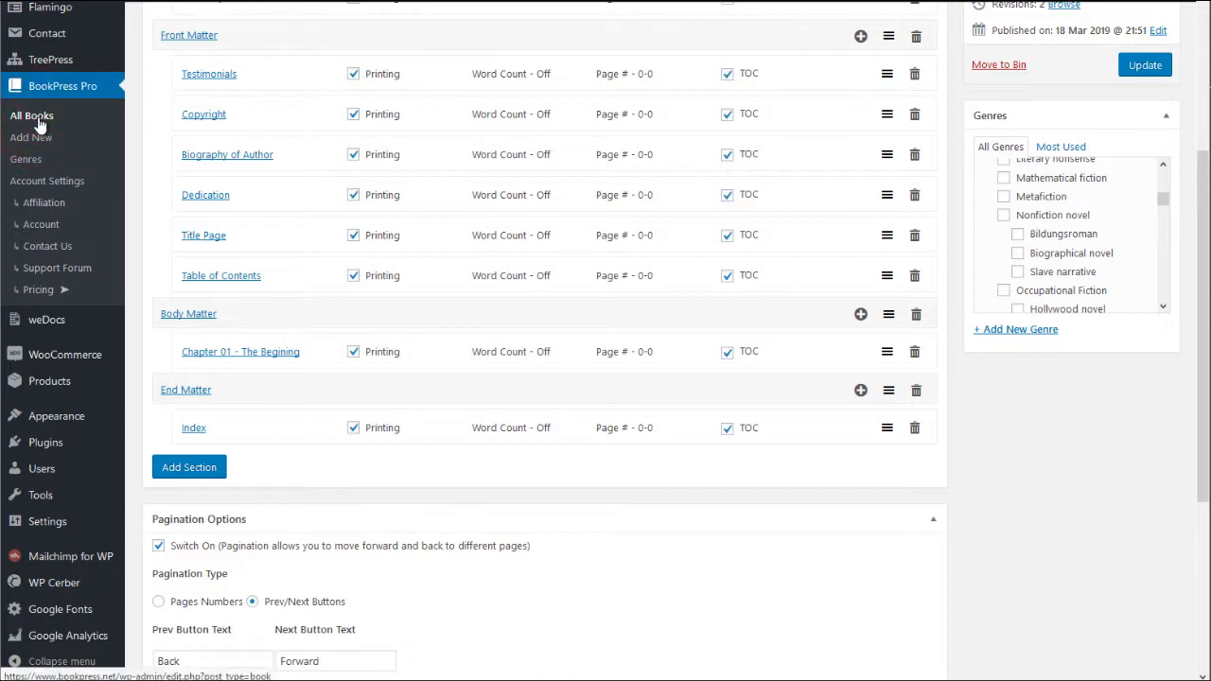
Go to BookPress Pro's All Books list
left_click(31, 115)
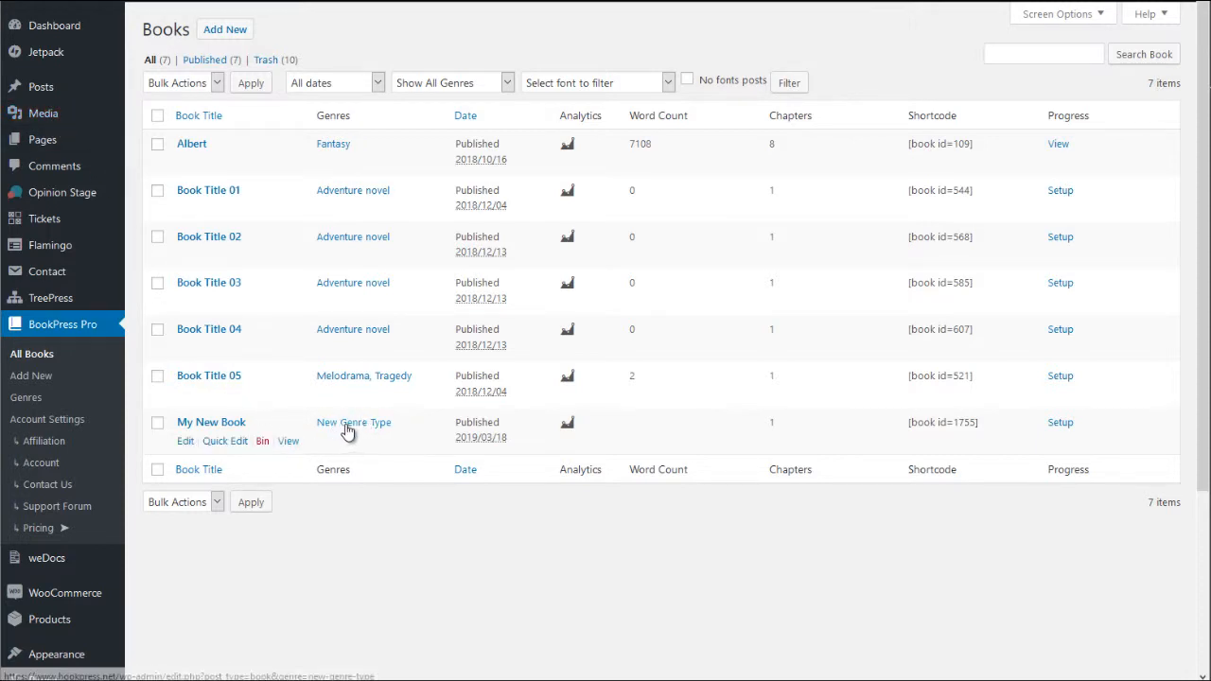
mouse_move(32, 376)
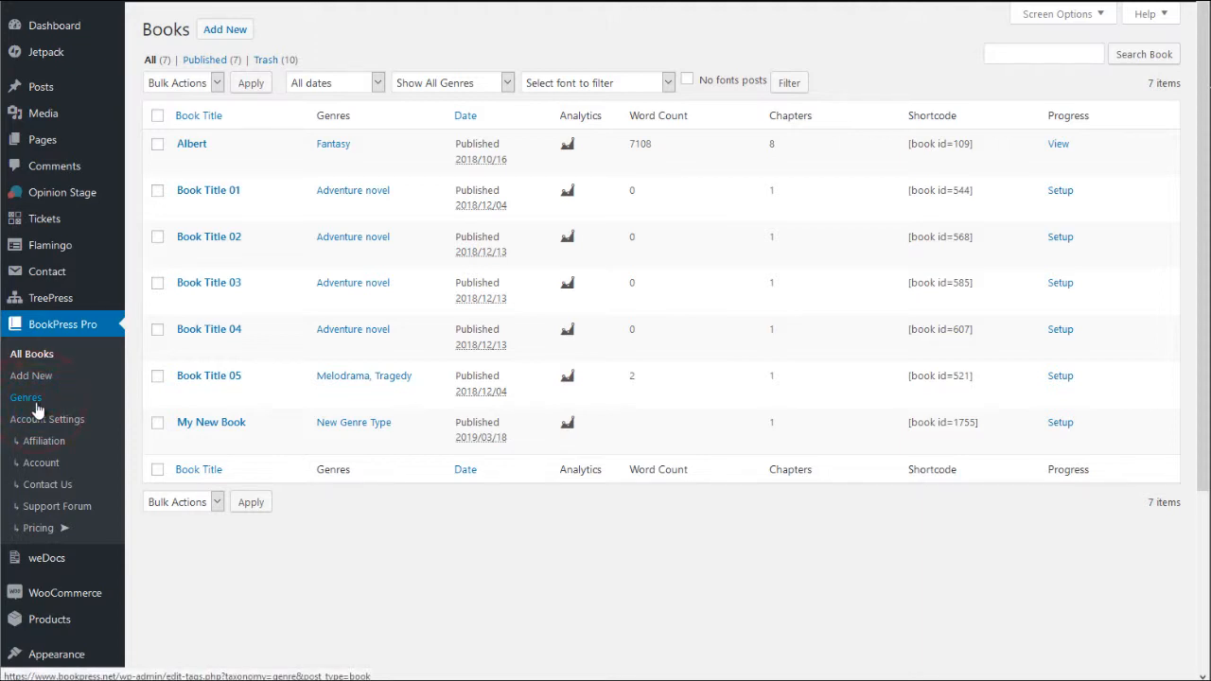
On the Genres page, locate New Genre Type and choose Delete
left_click(25, 397)
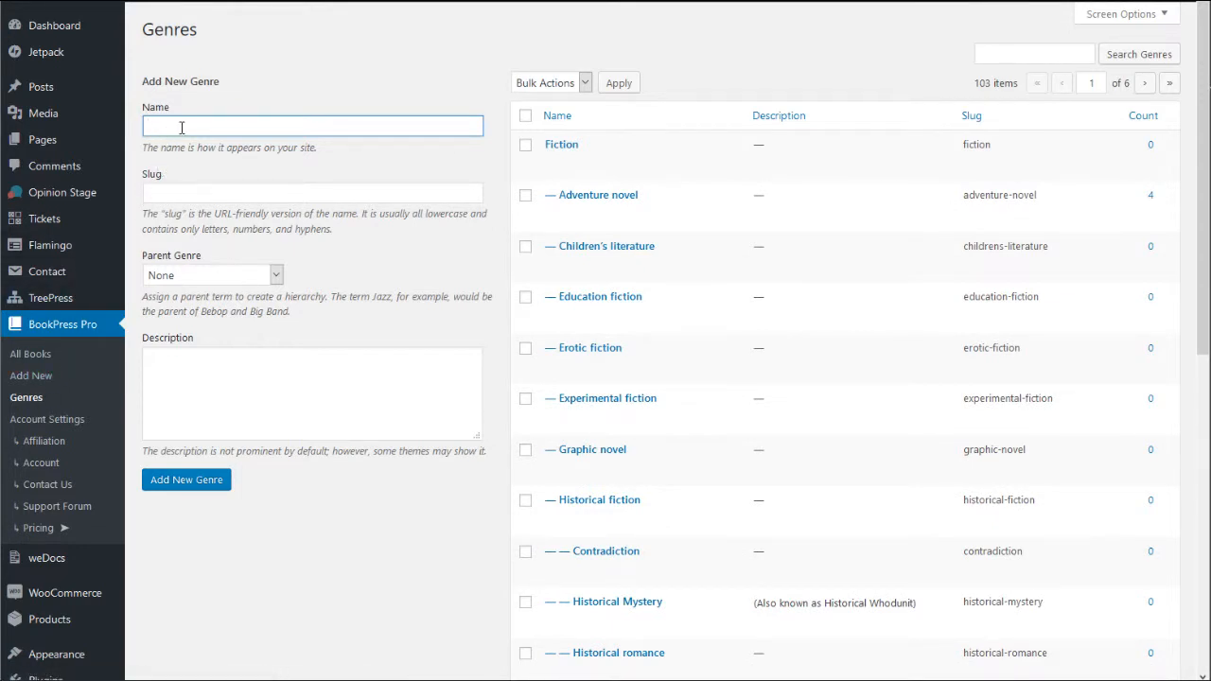
mouse_move(502, 475)
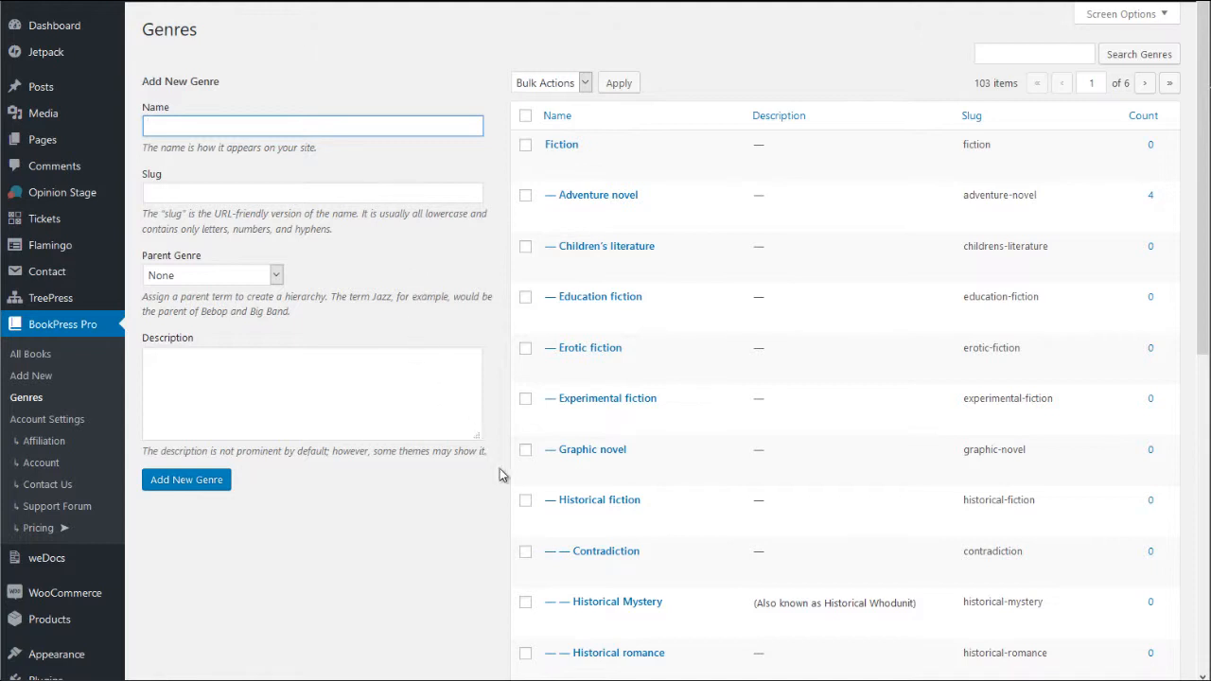
scroll("down", 3)
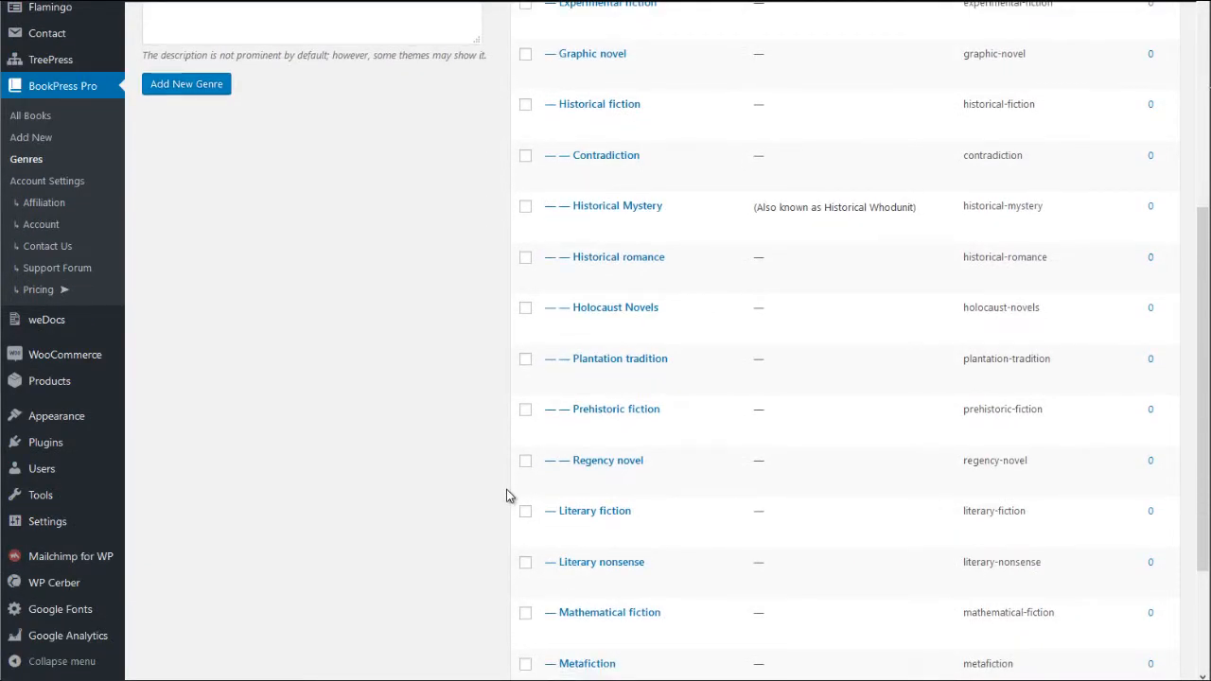
scroll("down", 3)
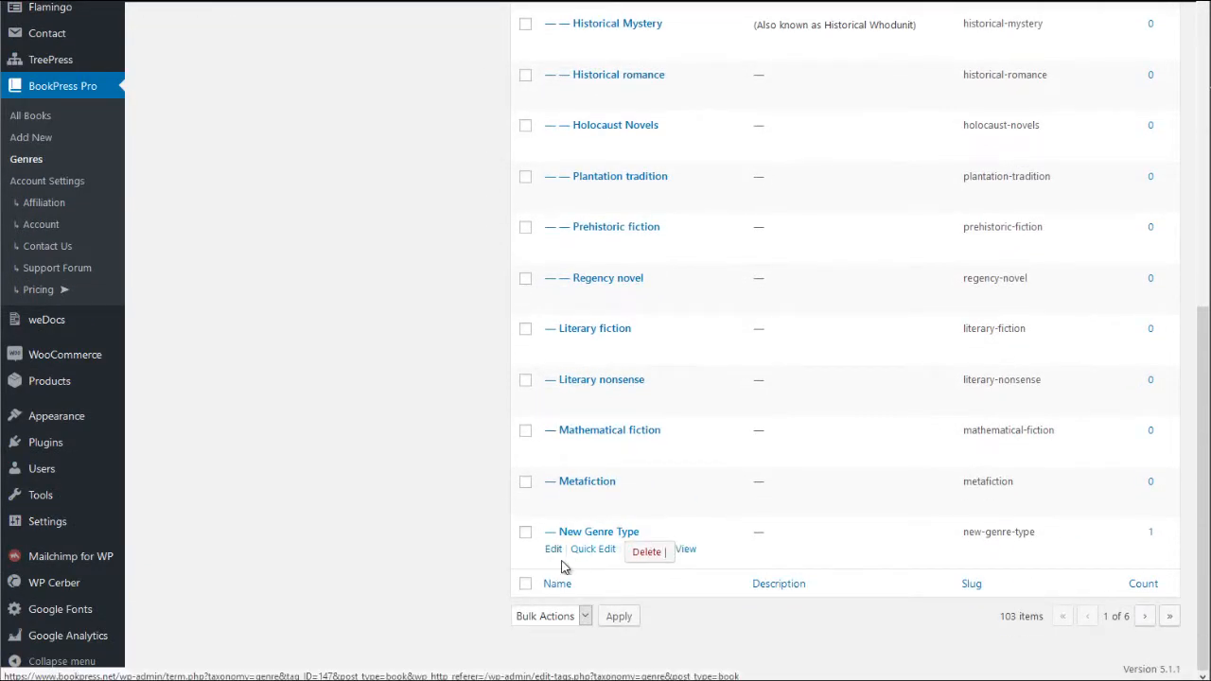
left_click(647, 552)
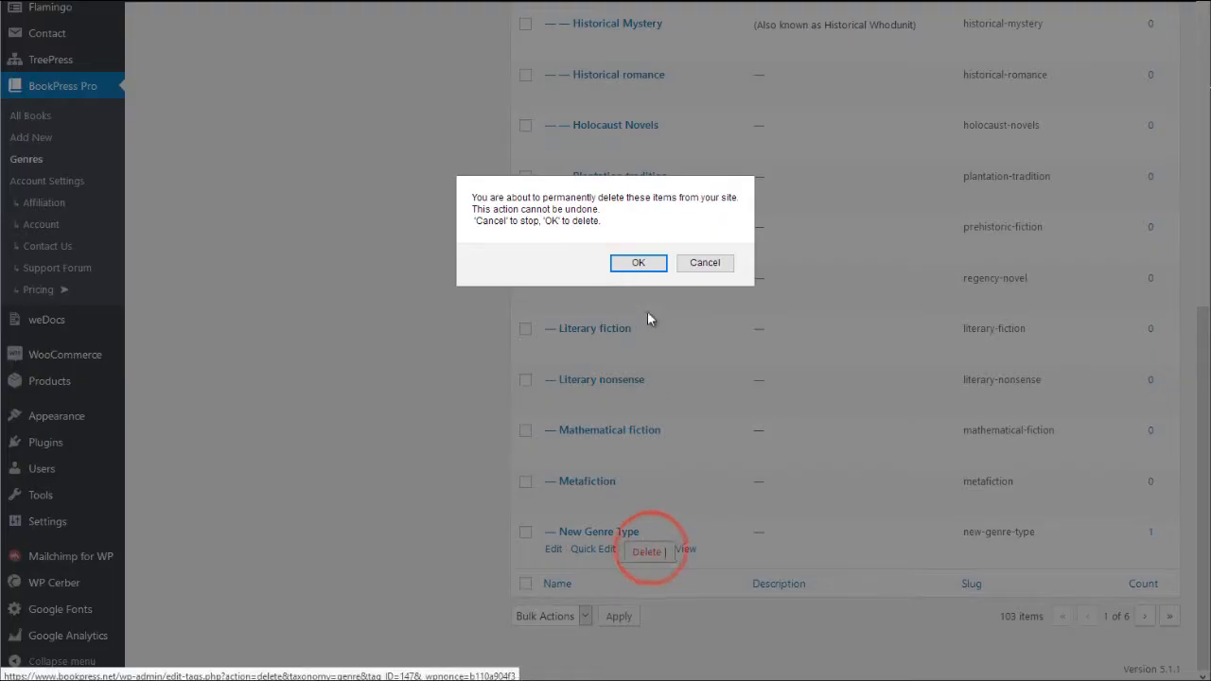